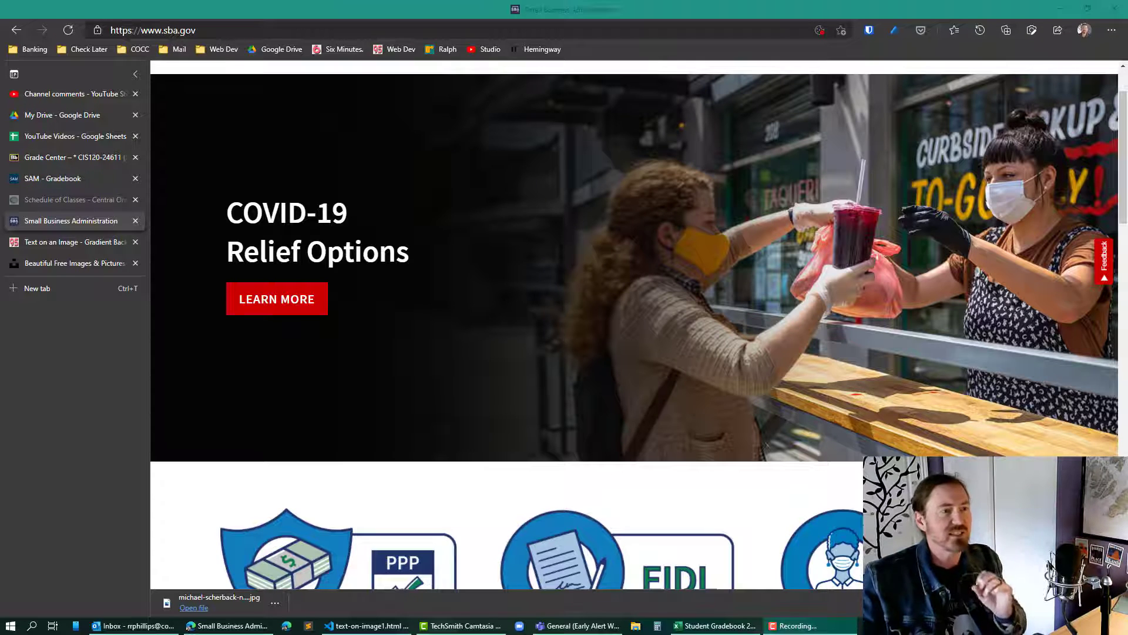
{"action": "mouse_move", "coordinate": [185, 243]}
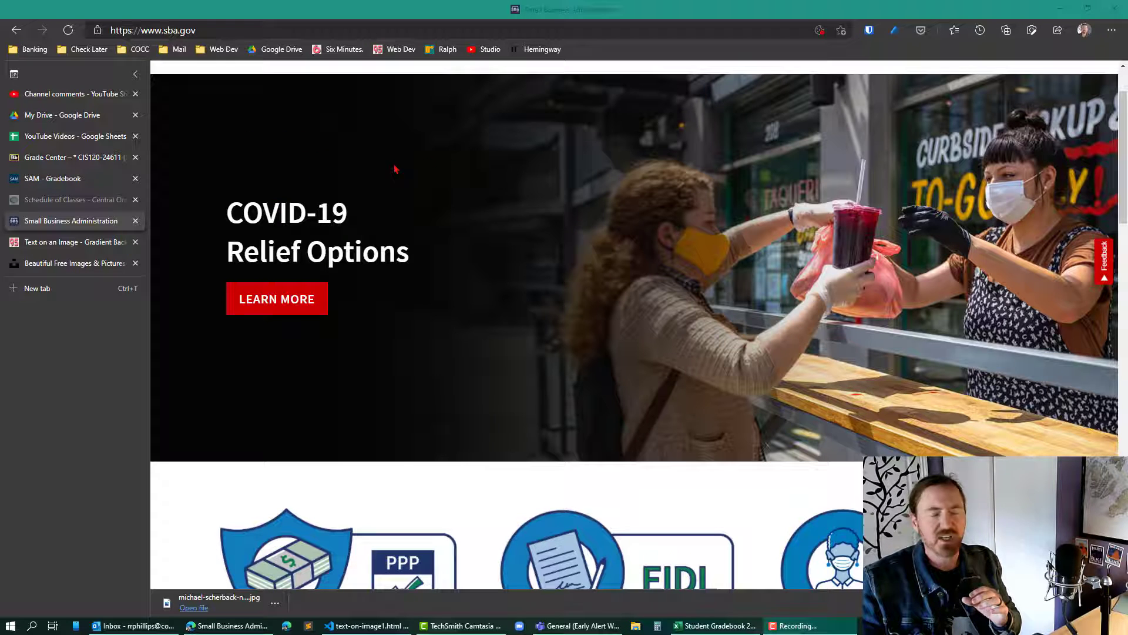
{"action": "mouse_move", "coordinate": [711, 181]}
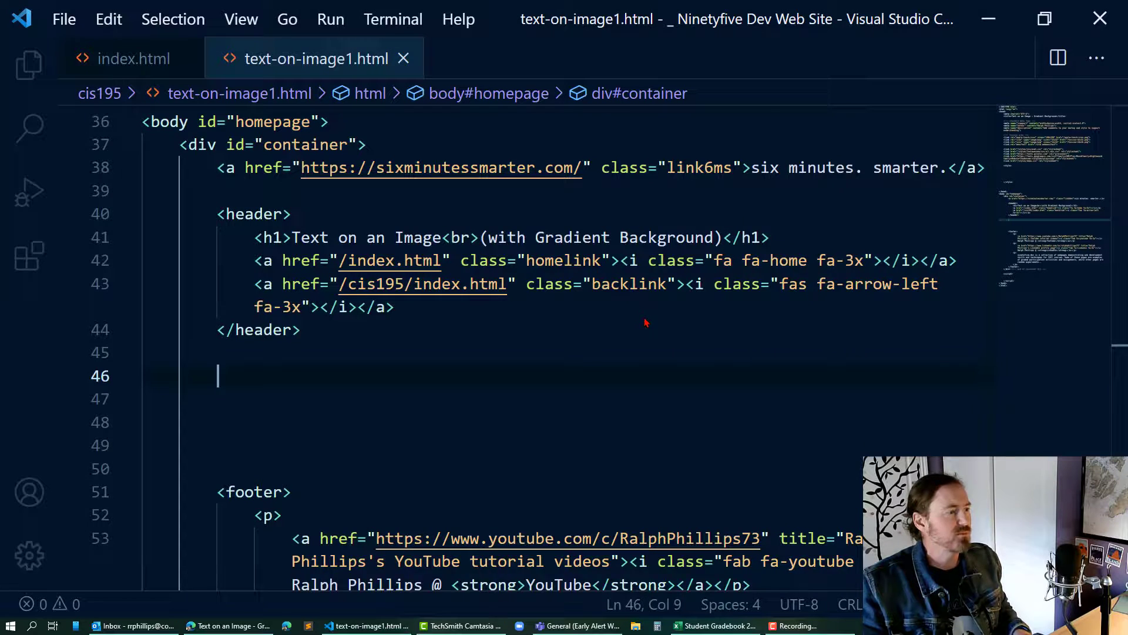
Add a <section class="hero"> after the header with an h2 reading "This is the Powerful Text"
{"action": "scroll", "scroll_direction": "down", "scroll_amount": 3}
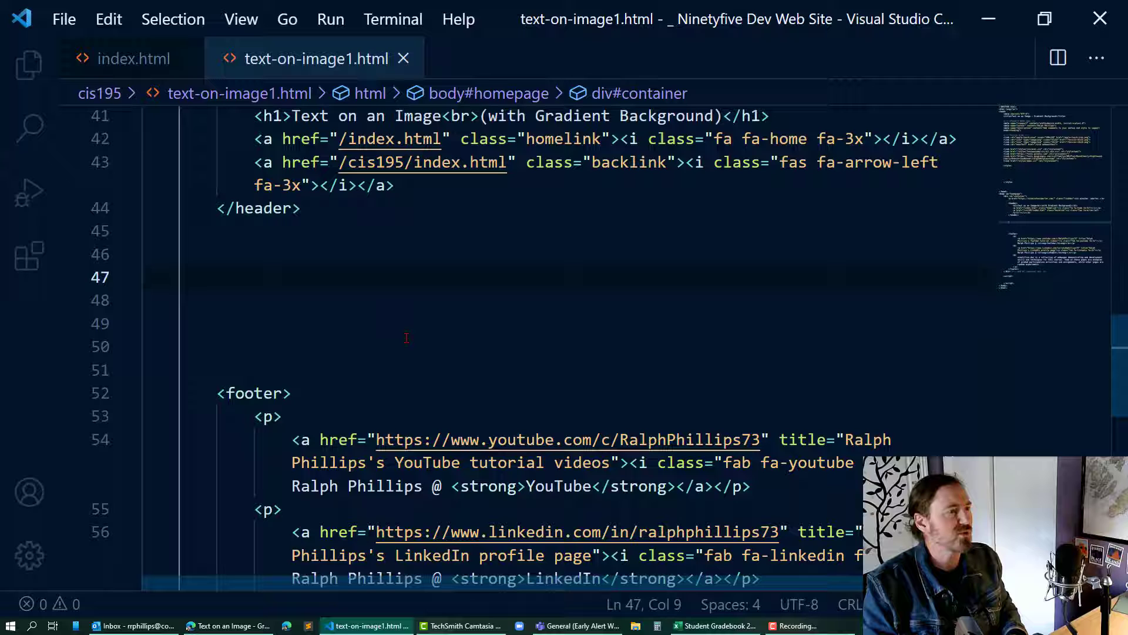
{"action": "type", "text": "<section class="}
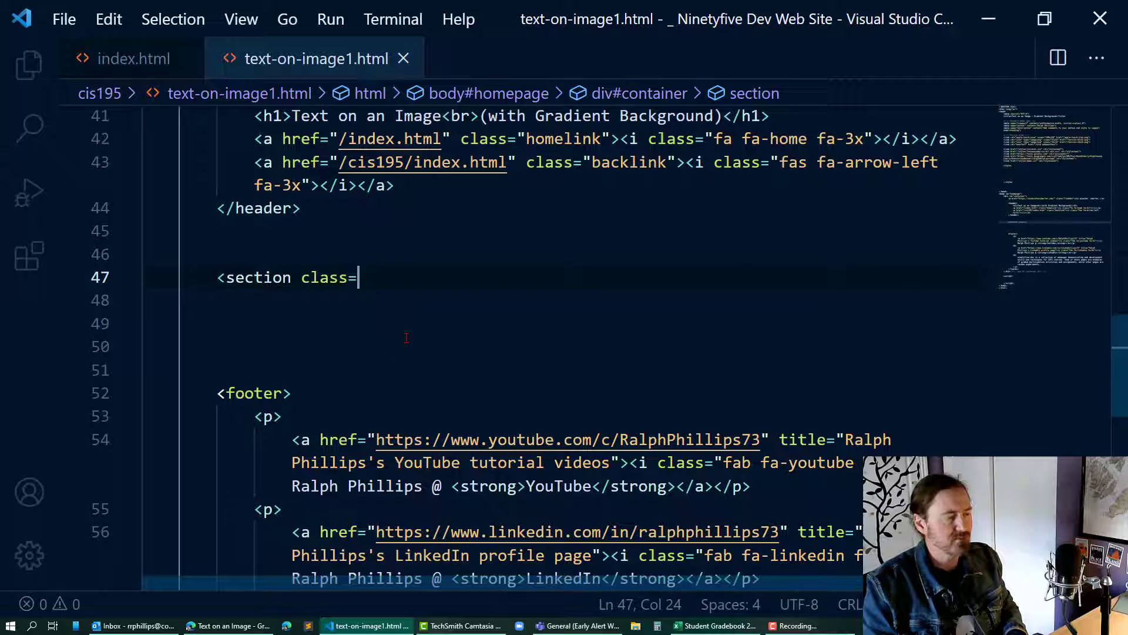
{"action": "type", "text": "\"hero\""}
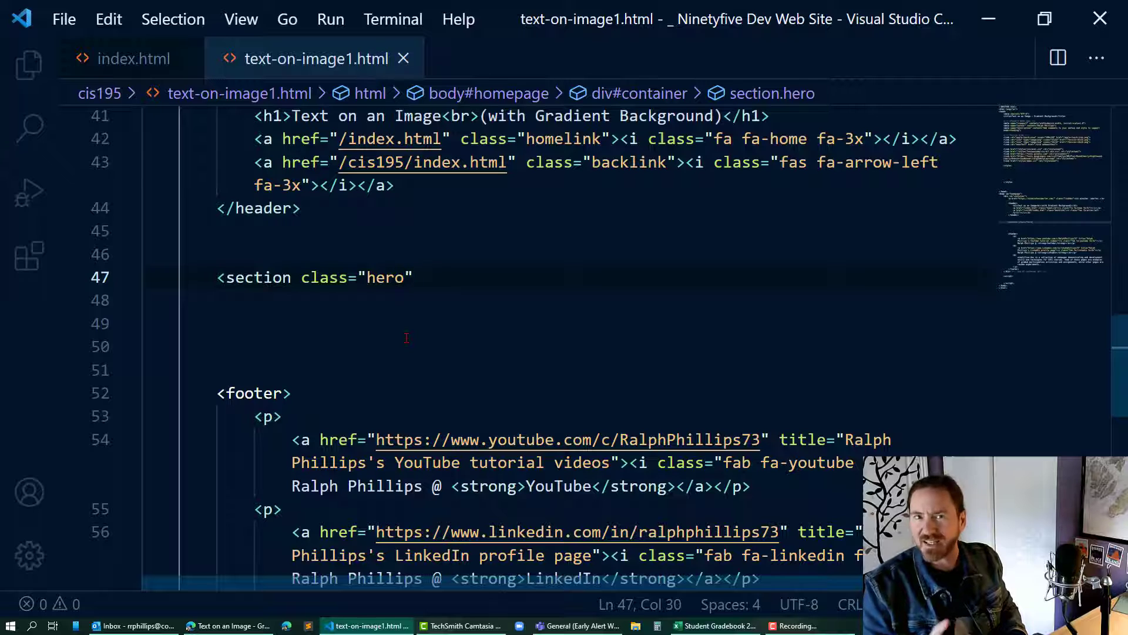
{"action": "type", "text": "></section>"}
{"action": "left_click", "coordinate": [606, 301]}
{"action": "type", "text": "<h2></h2>"}
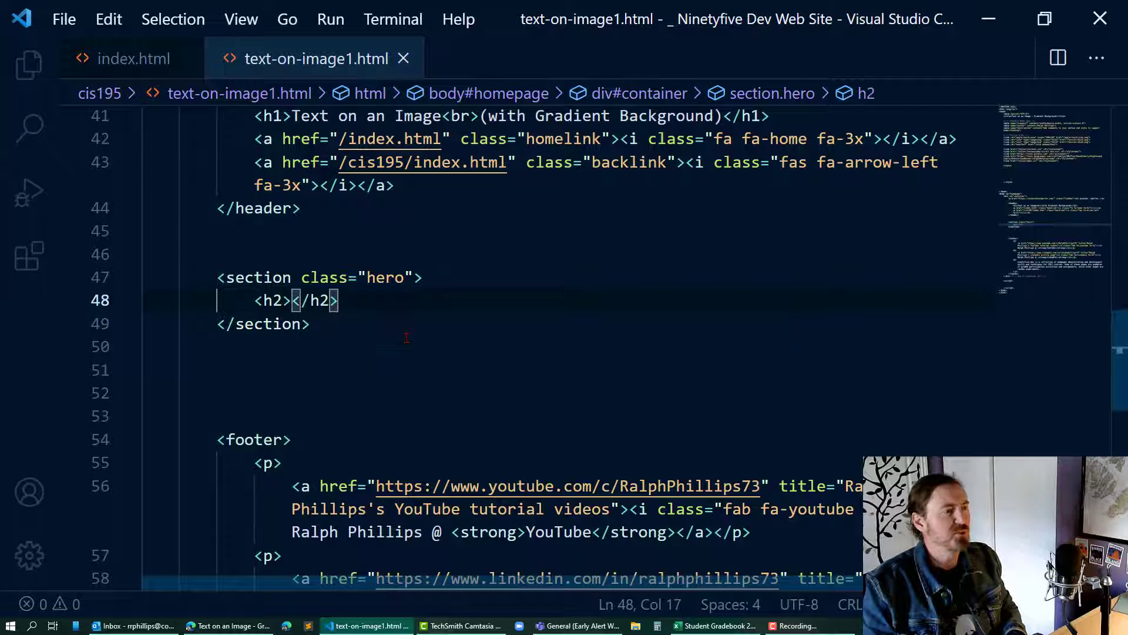
{"action": "type", "text": "This is the Powerful Text"}
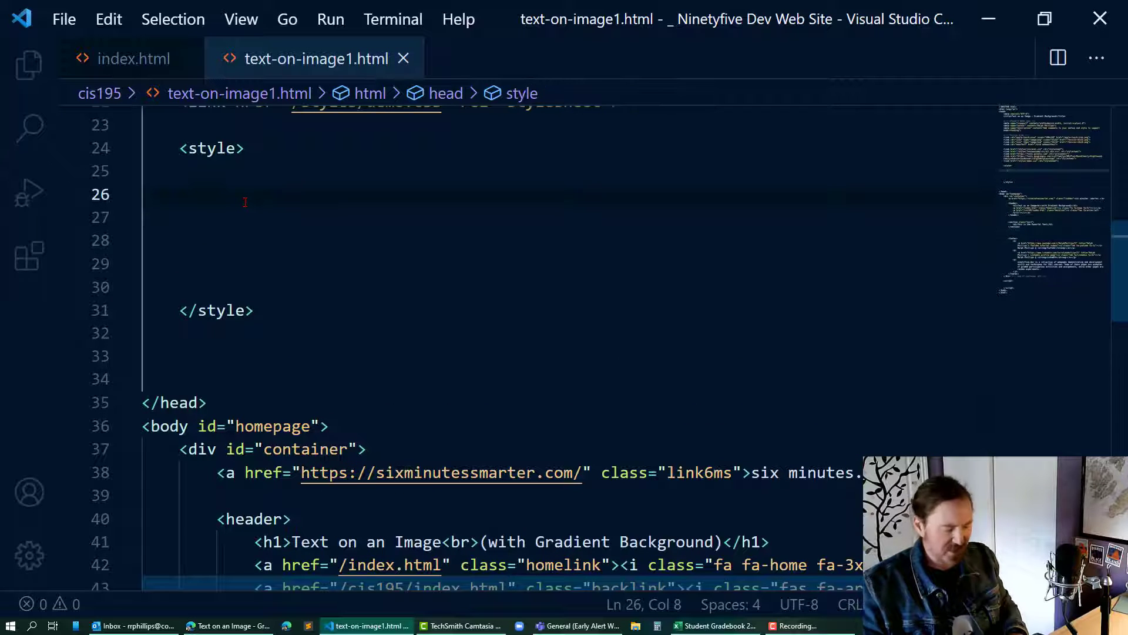
Start a .hero rule with width 100% and height 500px
{"action": "type", "text": ".hero {"}
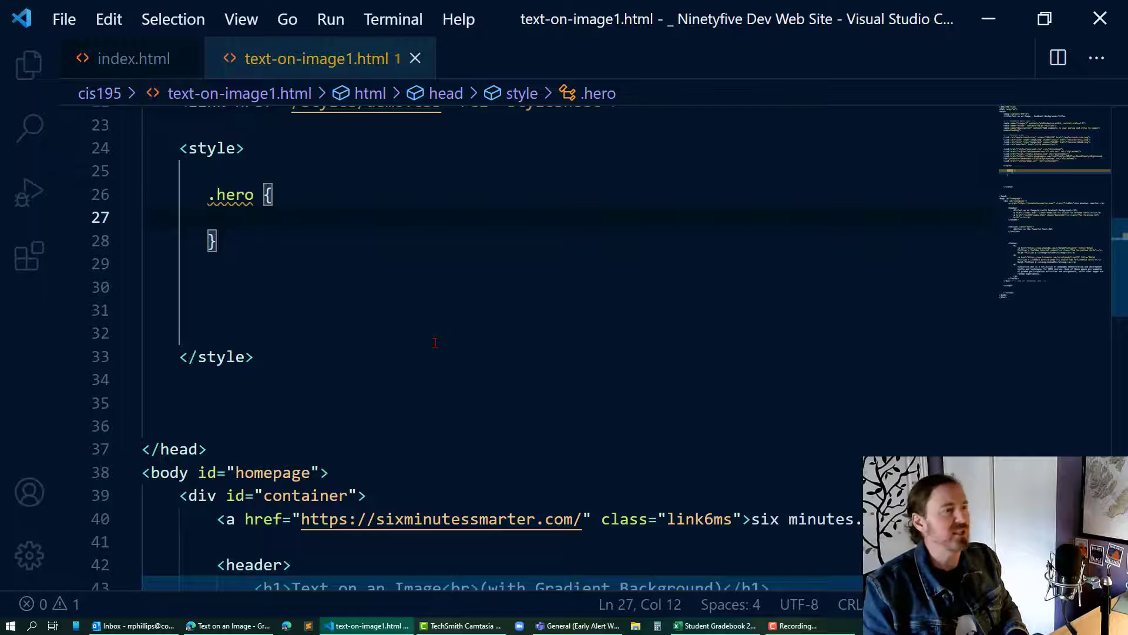
{"action": "type", "text": "width: 1"}
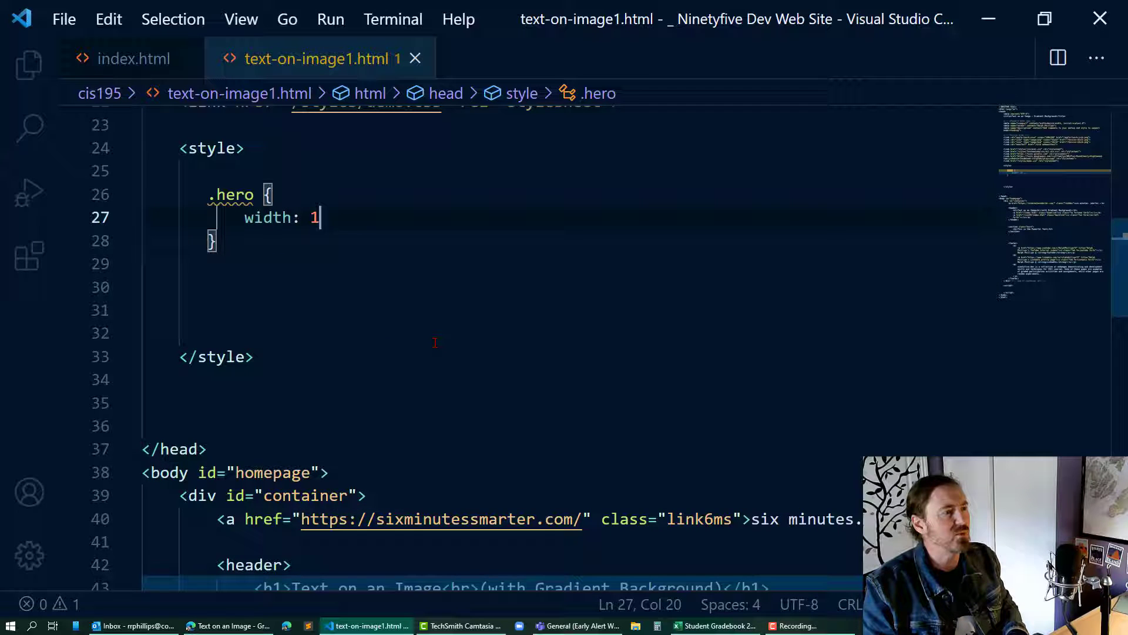
{"action": "type", "text": "00%; height: 5"}
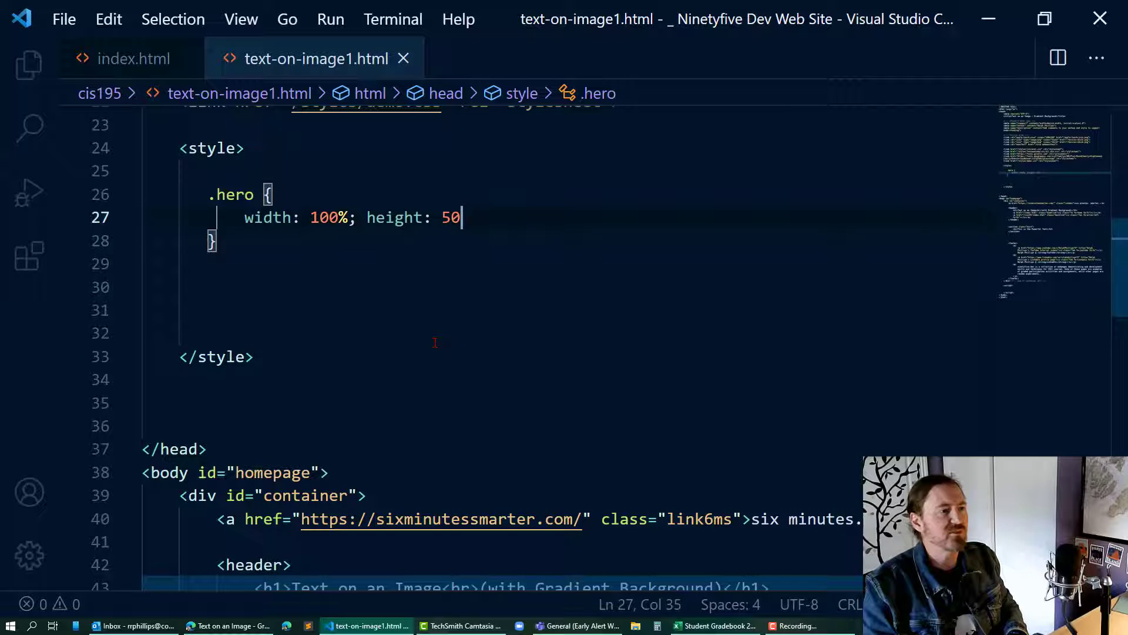
{"action": "type", "text": "0px;"}
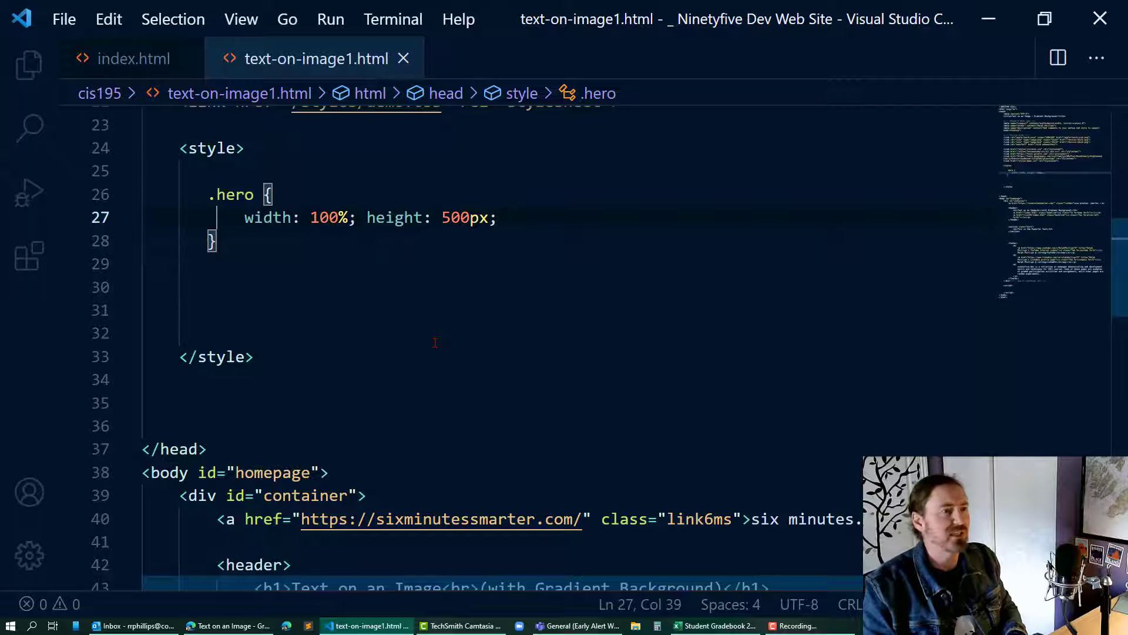
{"action": "type", "text": "background-color:"}
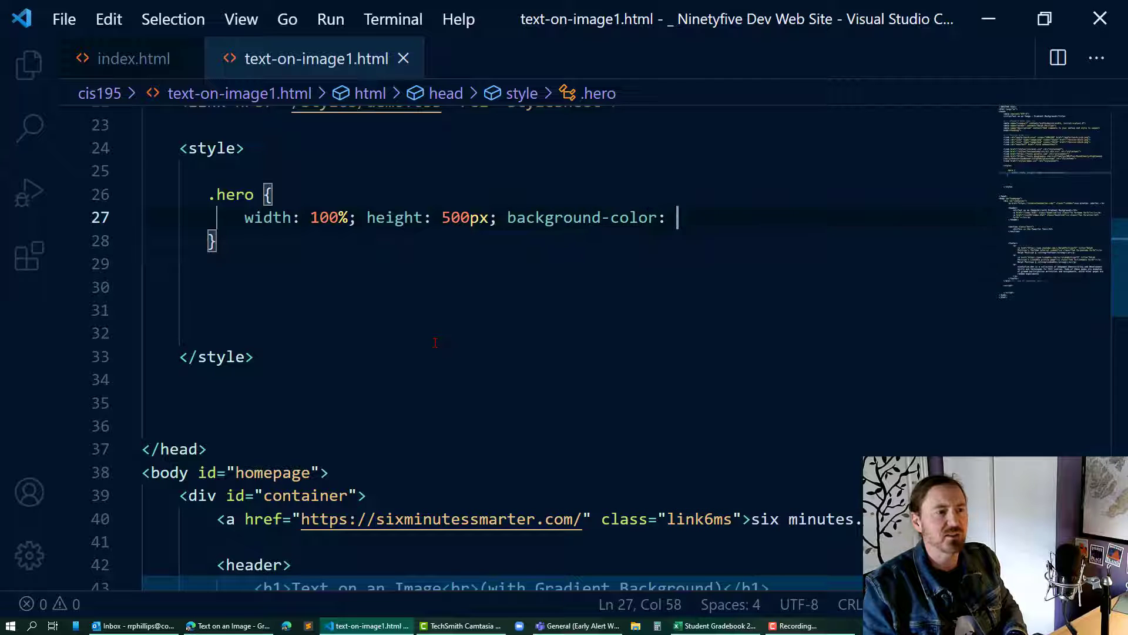
{"action": "key", "text": "alt+tab"}
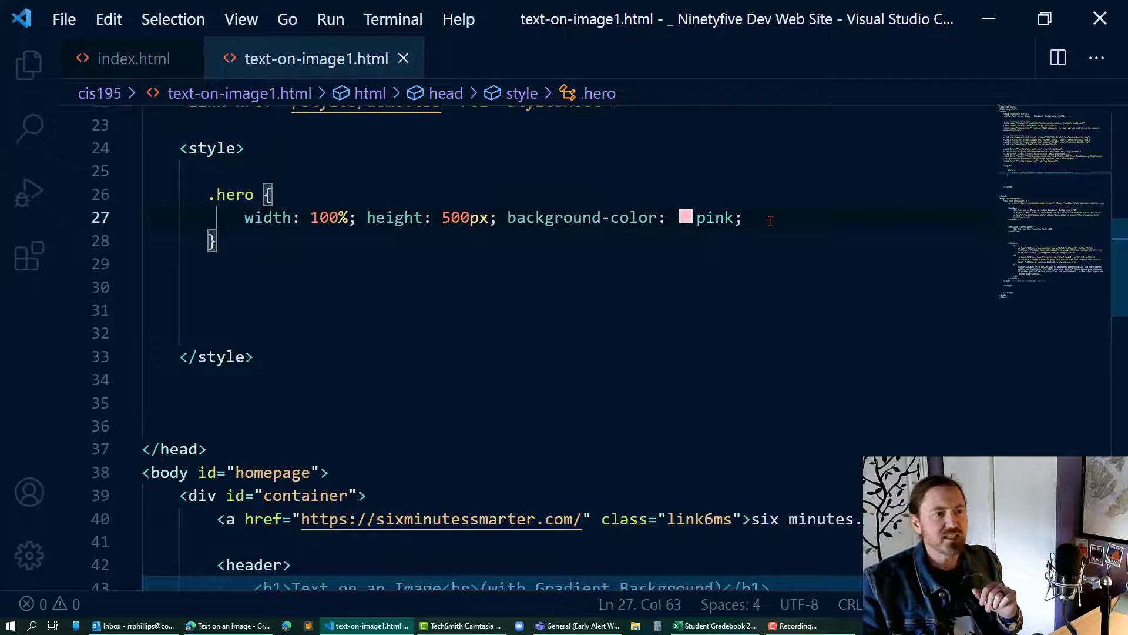
Set the hero's background-image to url(images/puffin.jpg)
{"action": "type", "text": "back"}
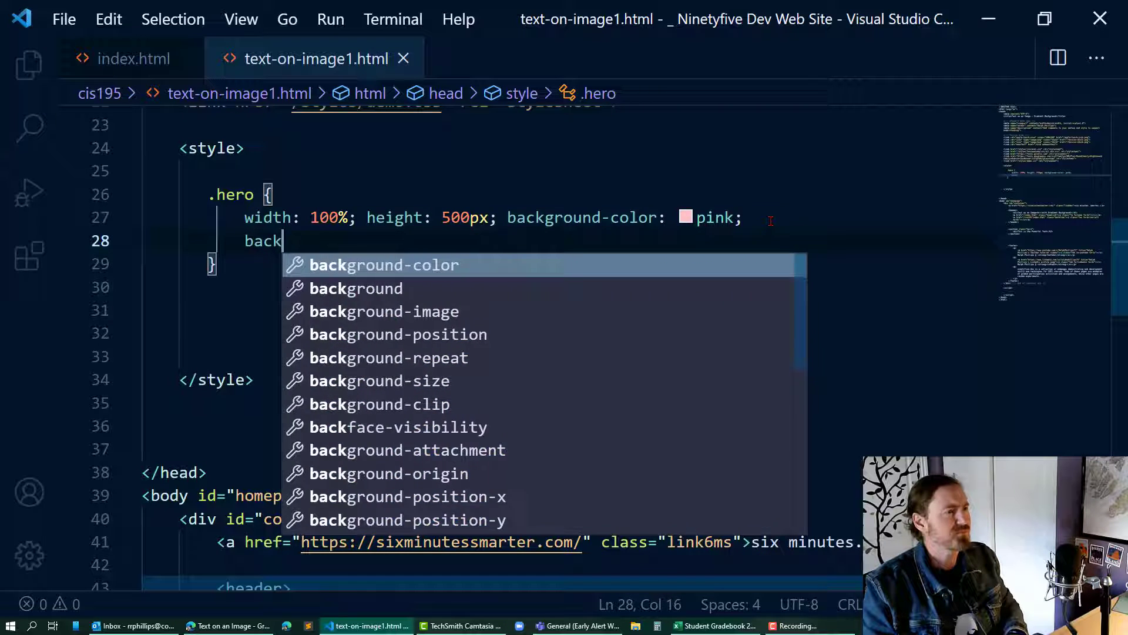
{"action": "type", "text": "ground-i m"}
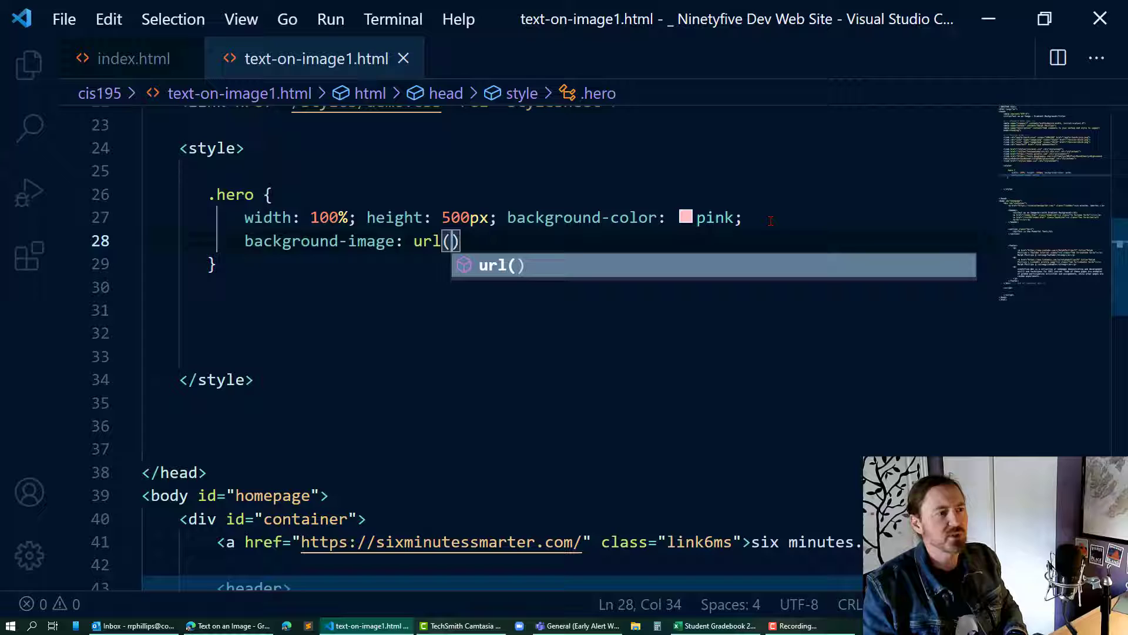
{"action": "type", "text": "images/puffin.jpg"}
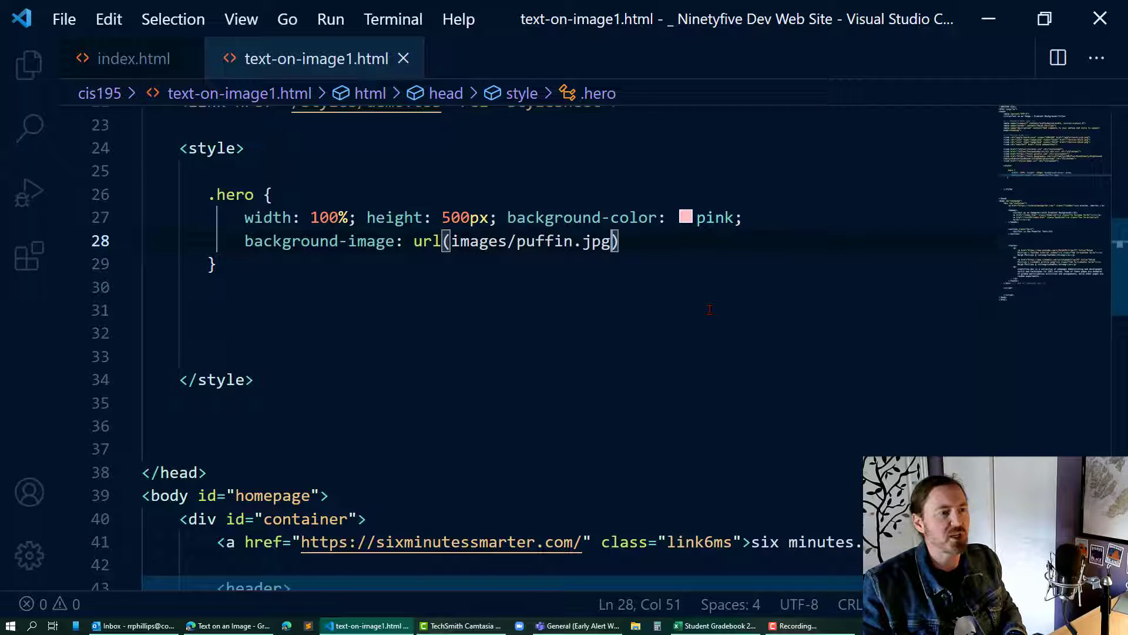
{"action": "left_click", "coordinate": [620, 241]}
{"action": "type", "text": ";"}
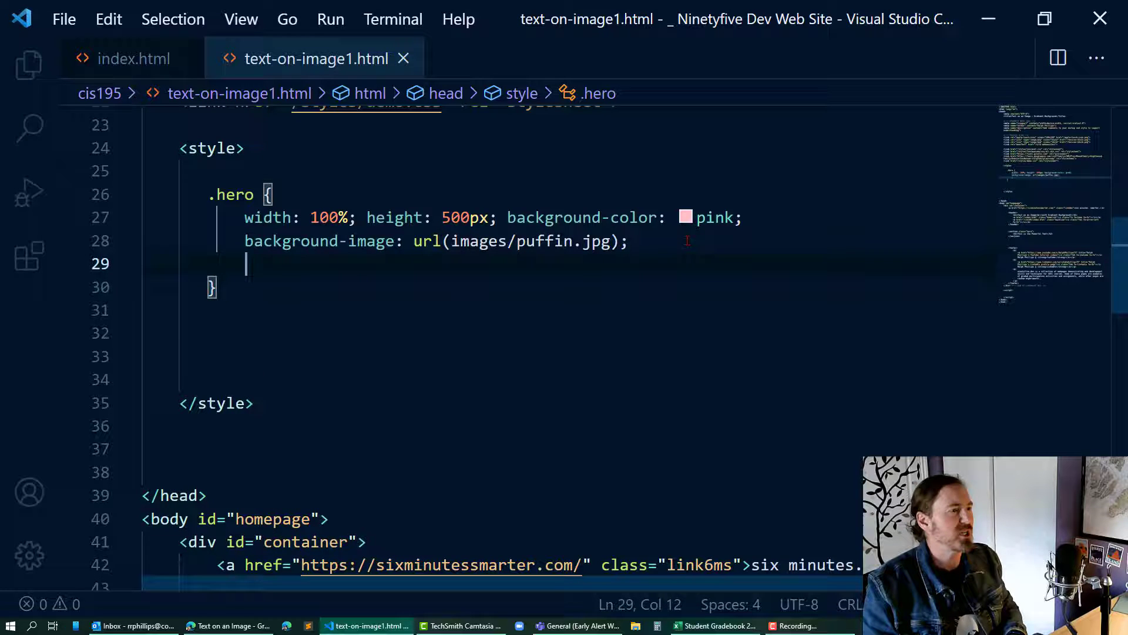
Add background-size: cover and background-position: center to the hero
{"action": "type", "text": "background-size"}
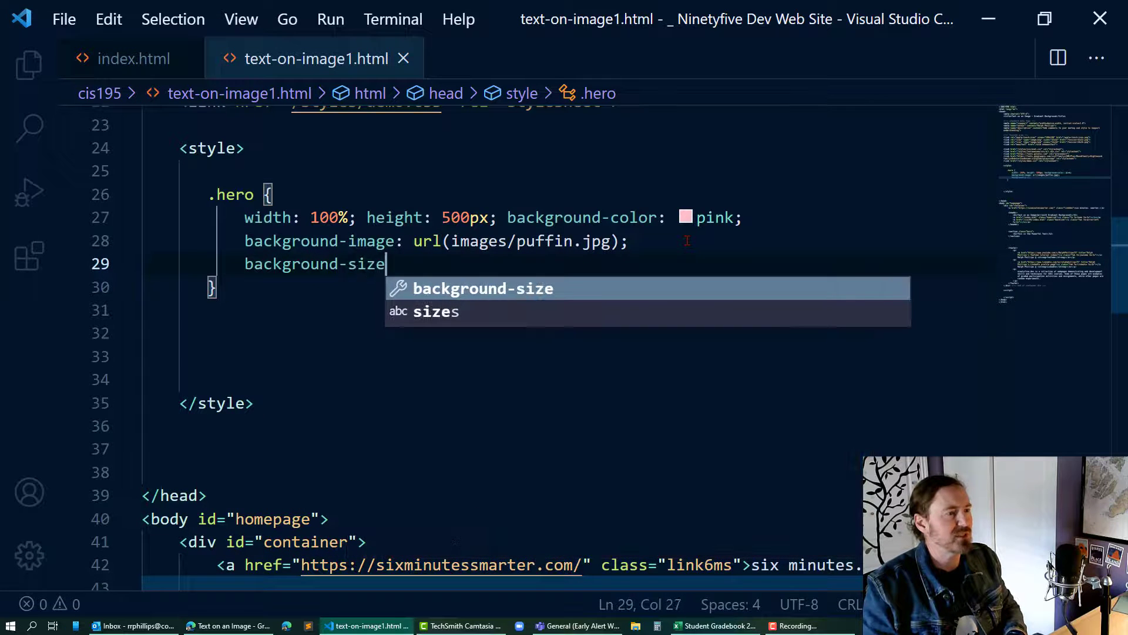
{"action": "type", "text": ": cover;"}
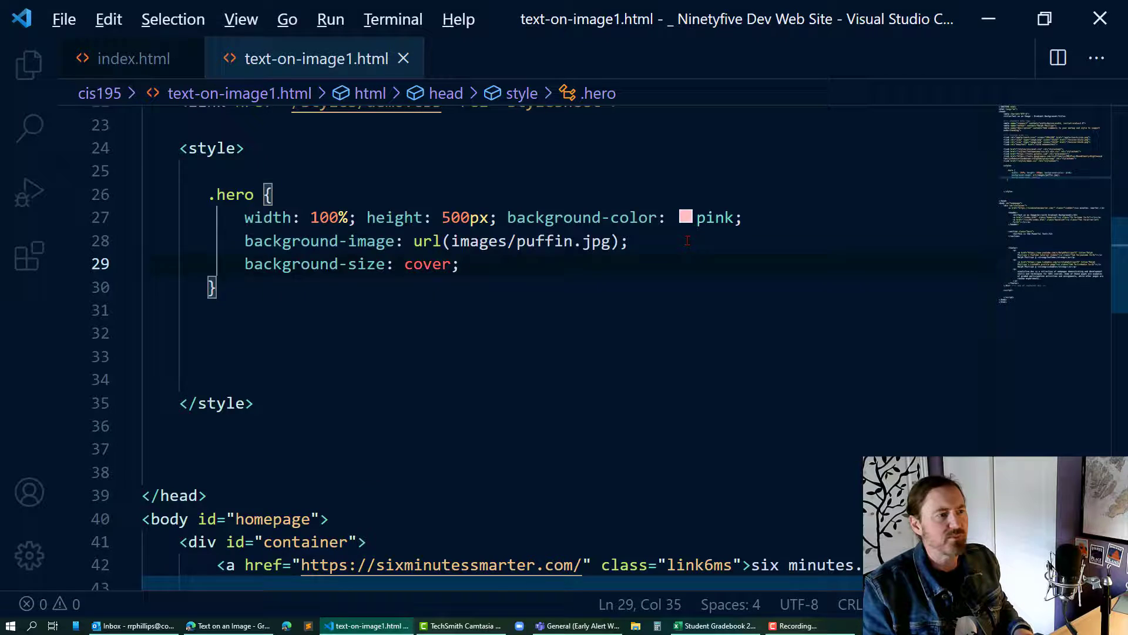
{"action": "left_click", "coordinate": [227, 626]}
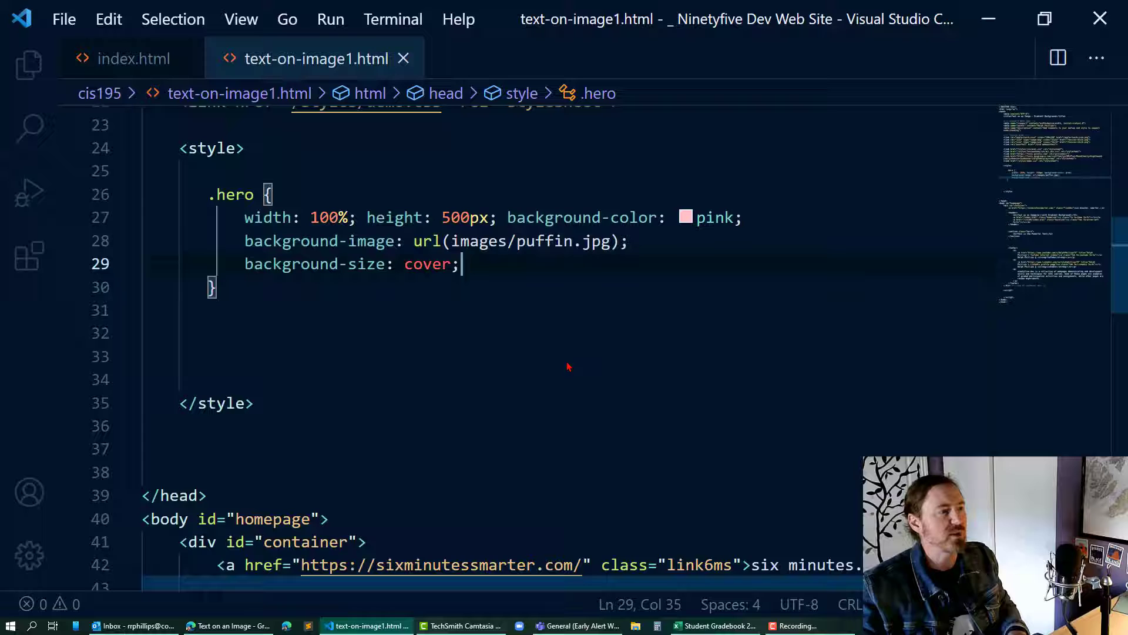
{"action": "type", "text": "backg"}
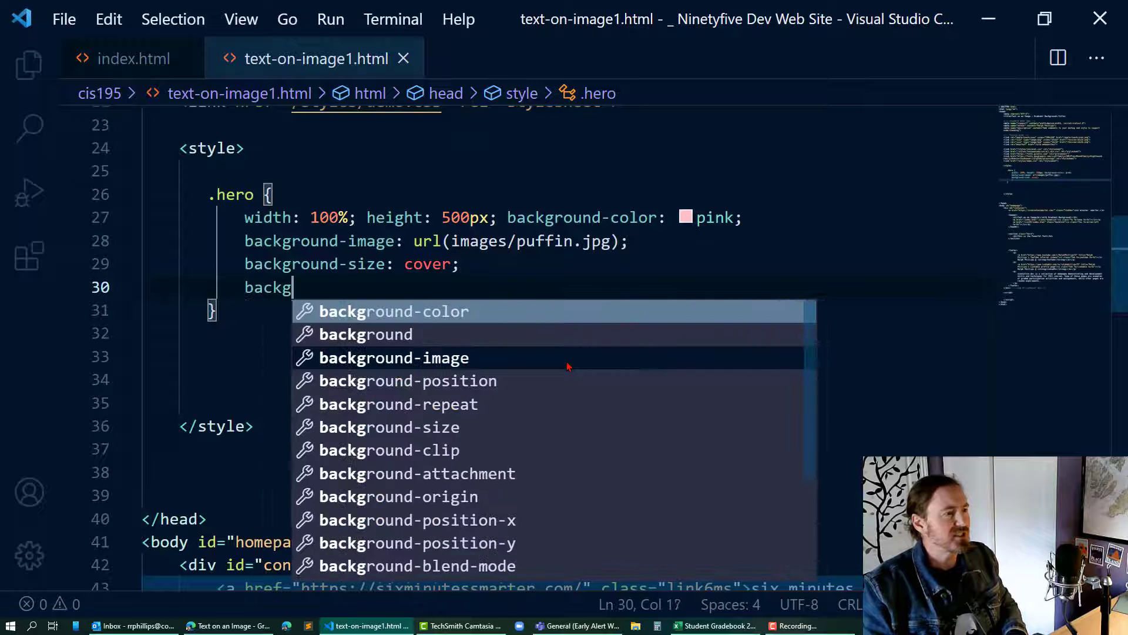
{"action": "type", "text": "round-position:"}
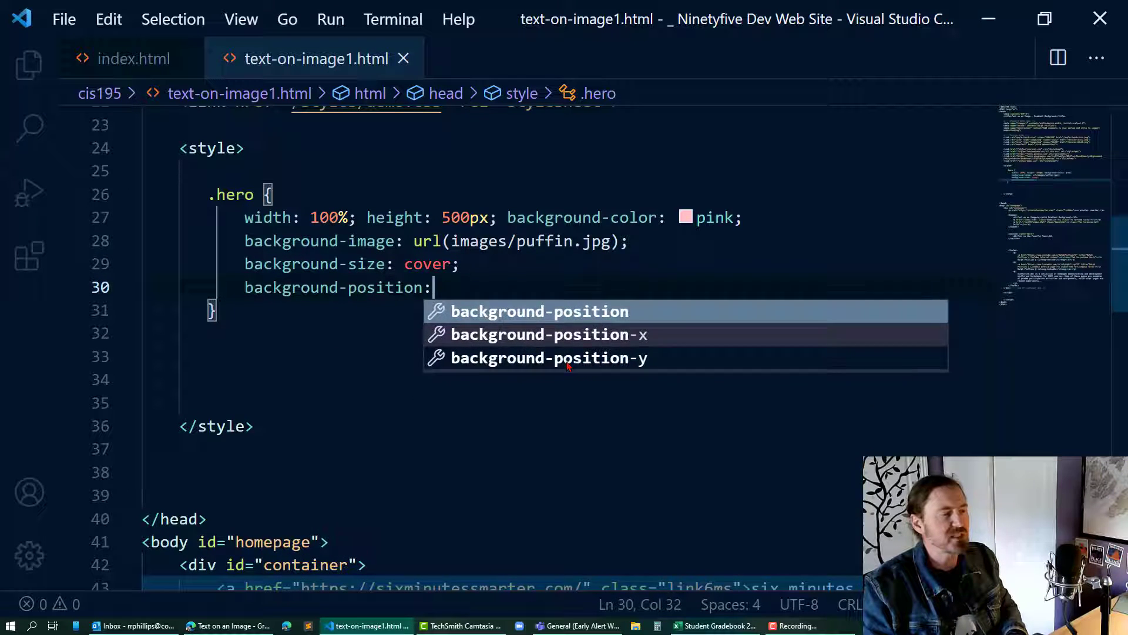
{"action": "type", "text": "center"}
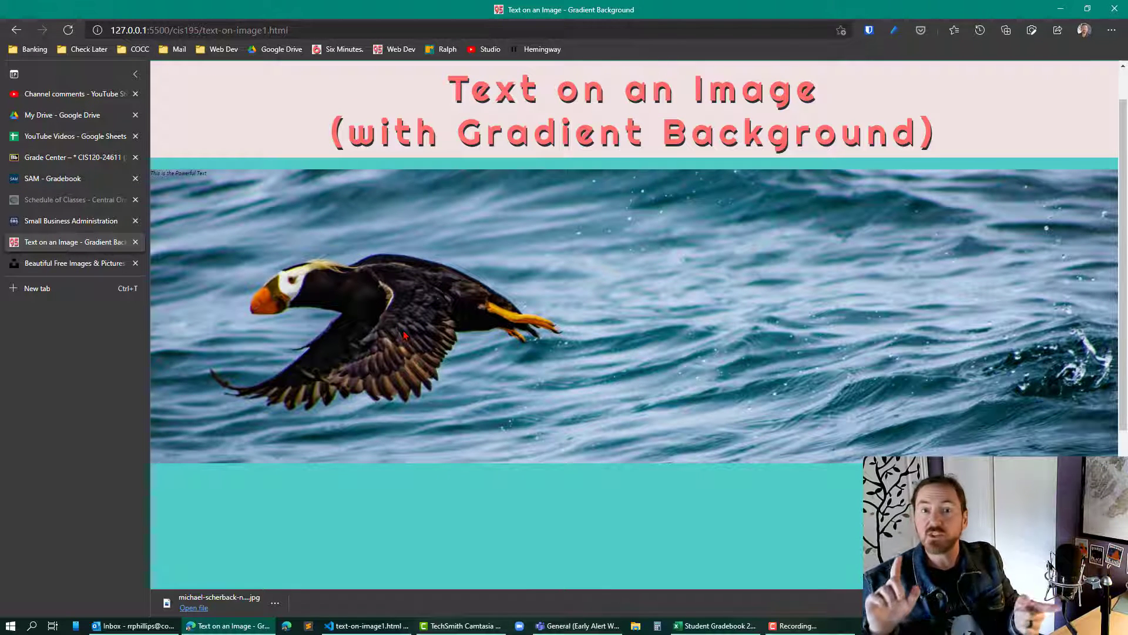
{"action": "left_click", "coordinate": [367, 625]}
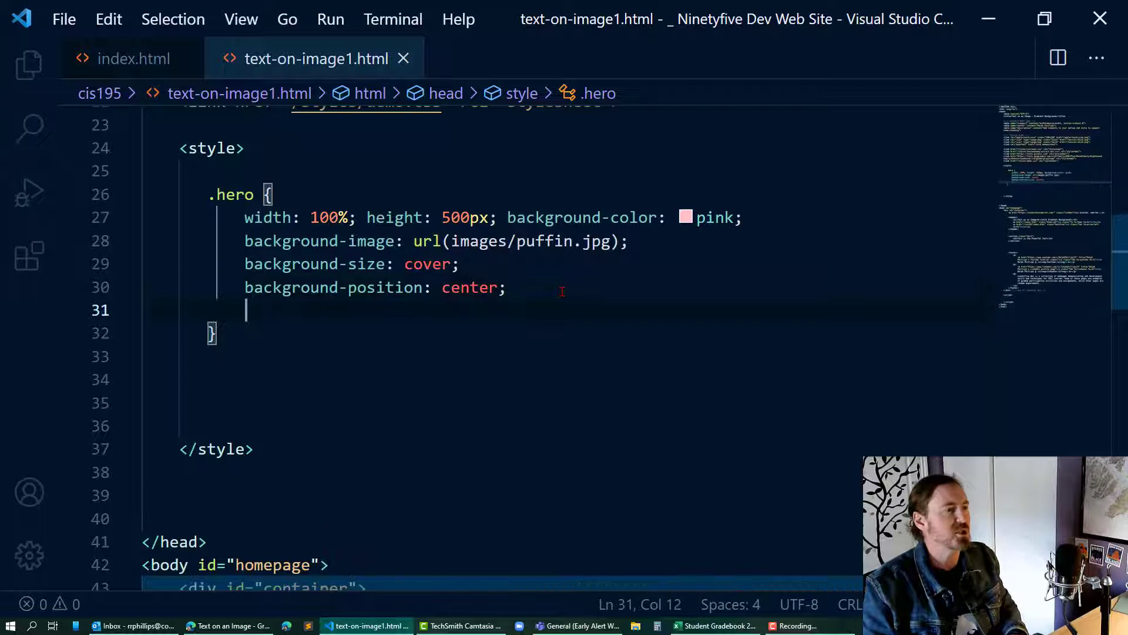
Add transform: scaleX(-1) to .hero and check the flipped puffin in the browser
{"action": "type", "text": "transform: s"}
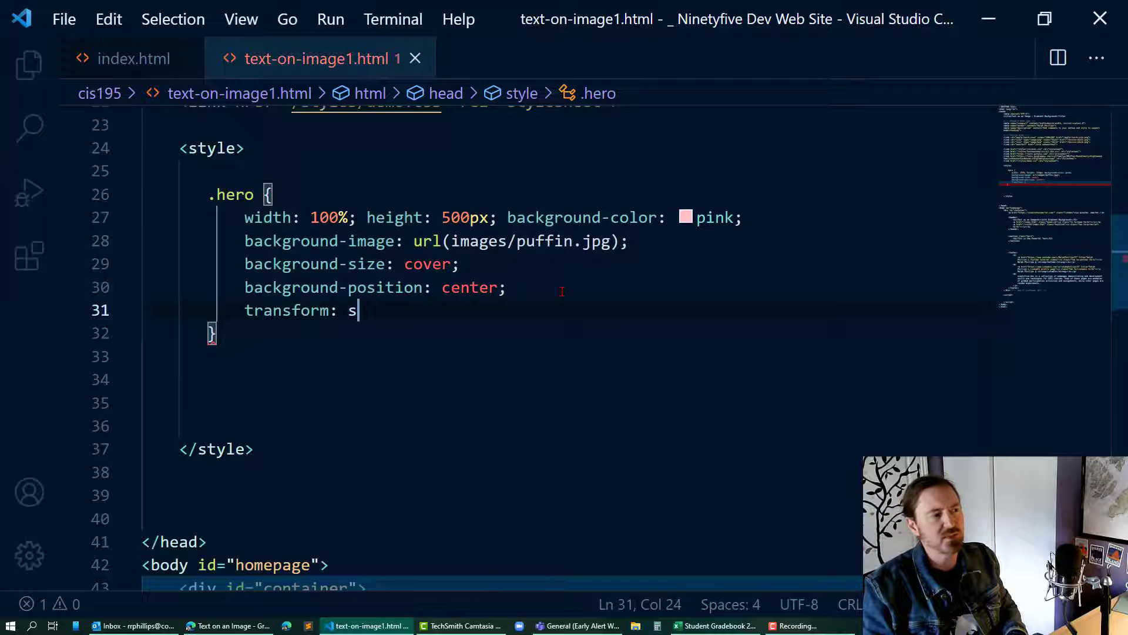
{"action": "type", "text": "cale"}
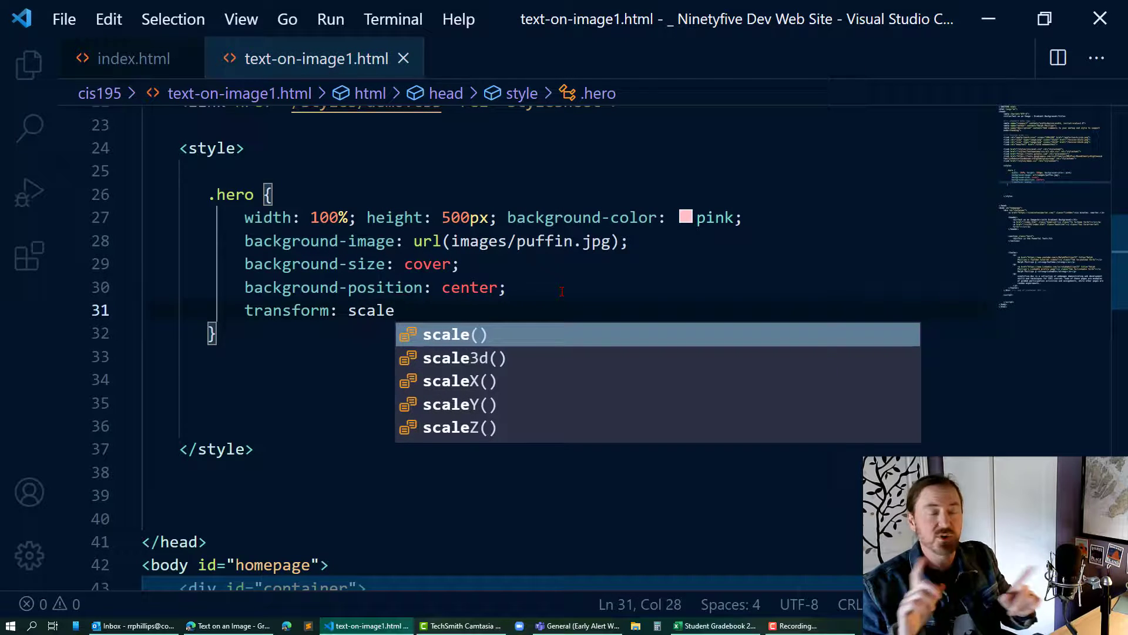
{"action": "type", "text": "X()"}
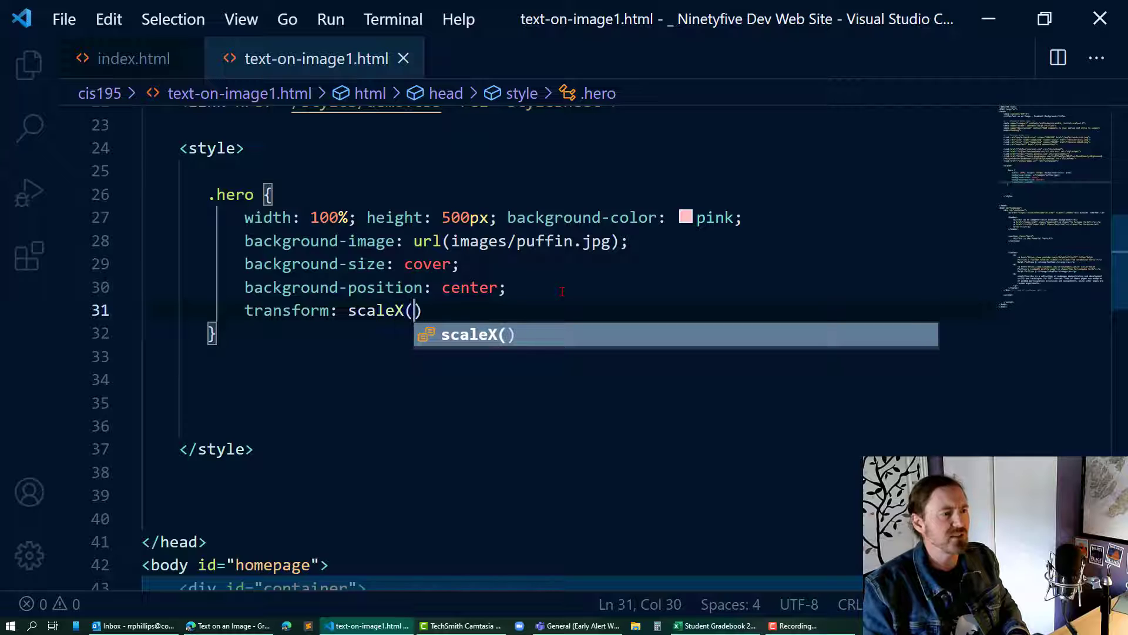
{"action": "type", "text": "-1);"}
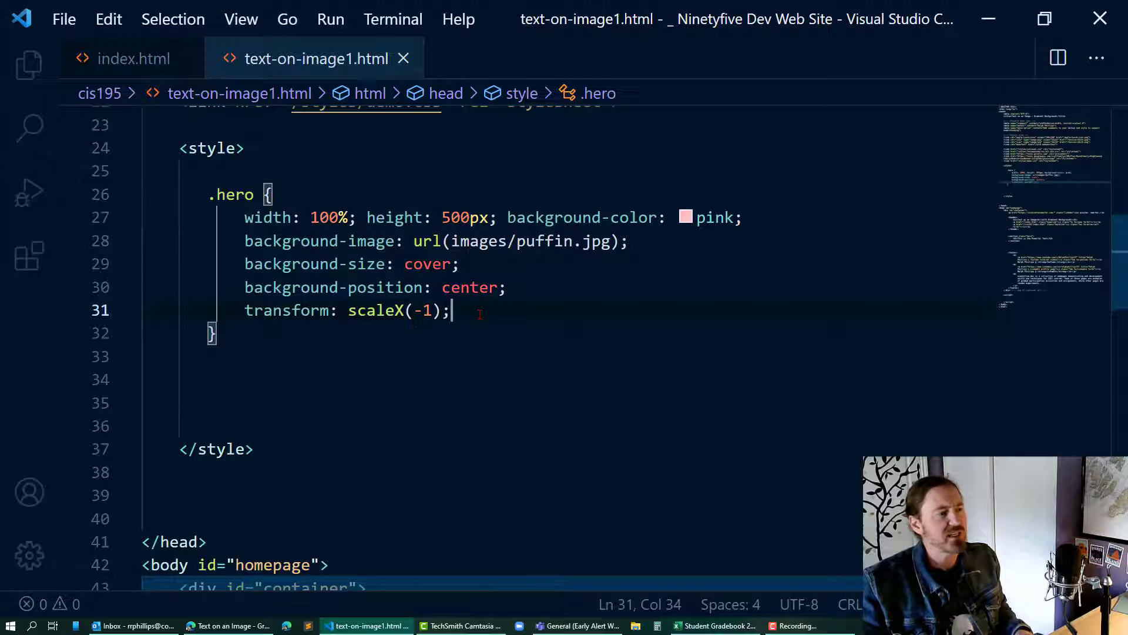
{"action": "left_click", "coordinate": [227, 625]}
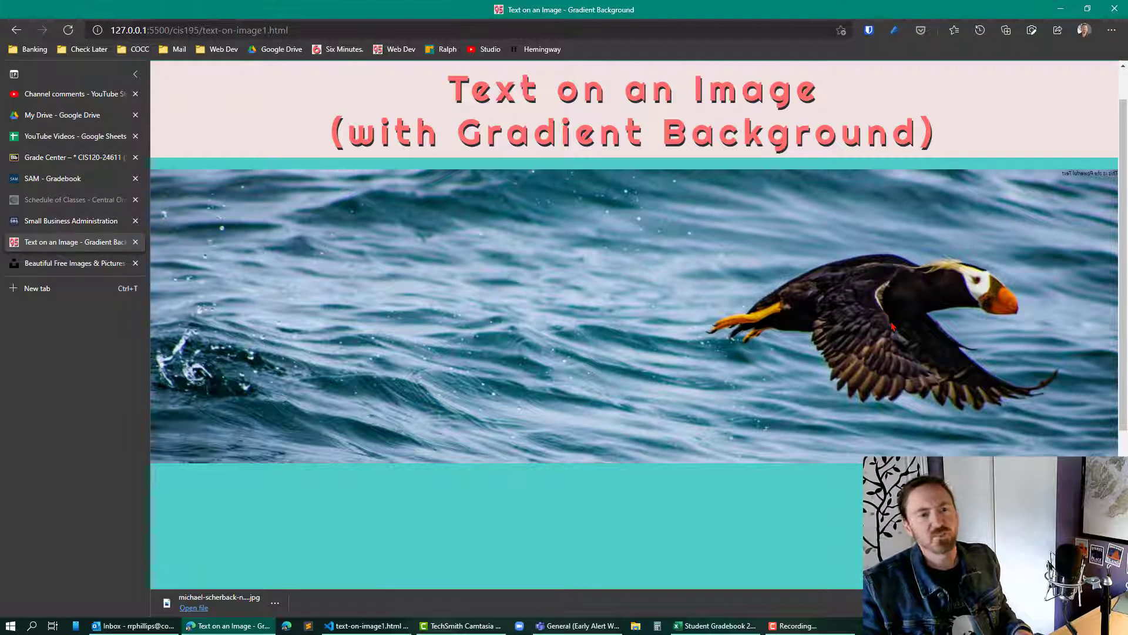
{"action": "mouse_move", "coordinate": [366, 329]}
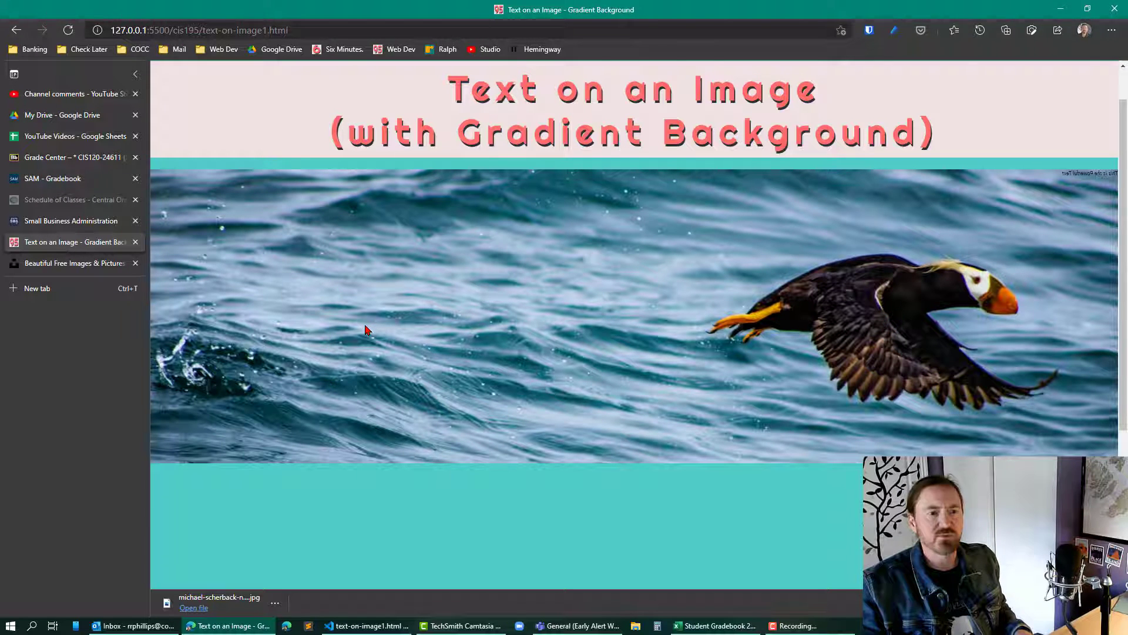
Return from the Edge preview to Visual Studio Code
{"action": "left_click", "coordinate": [366, 624]}
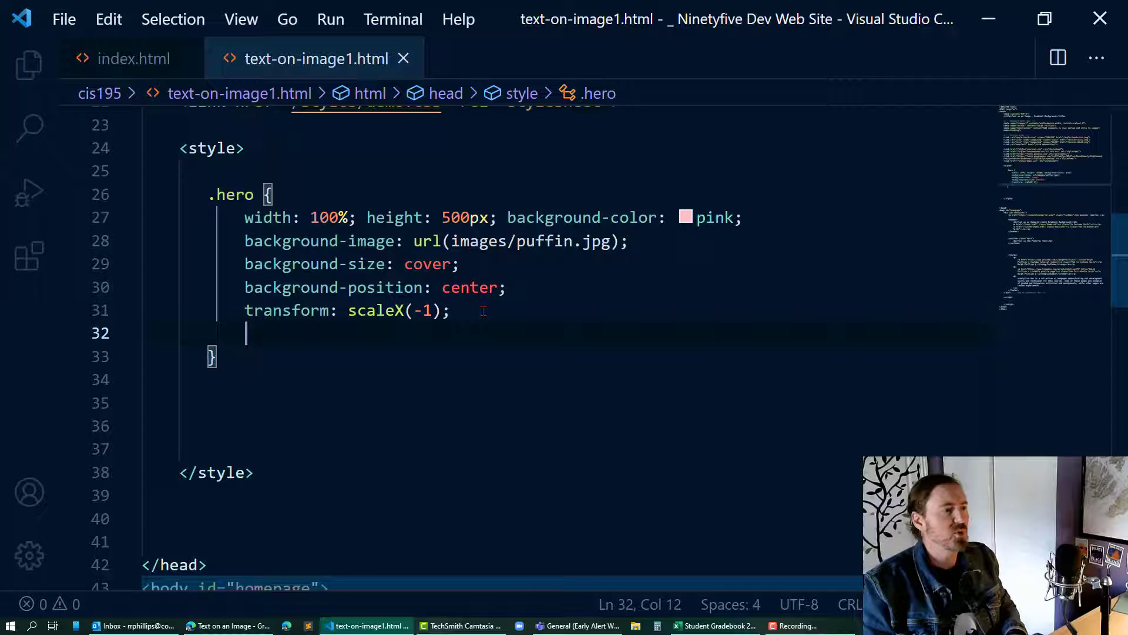
Add position: relative to the .hero rule
{"action": "type", "text": "position: relative;"}
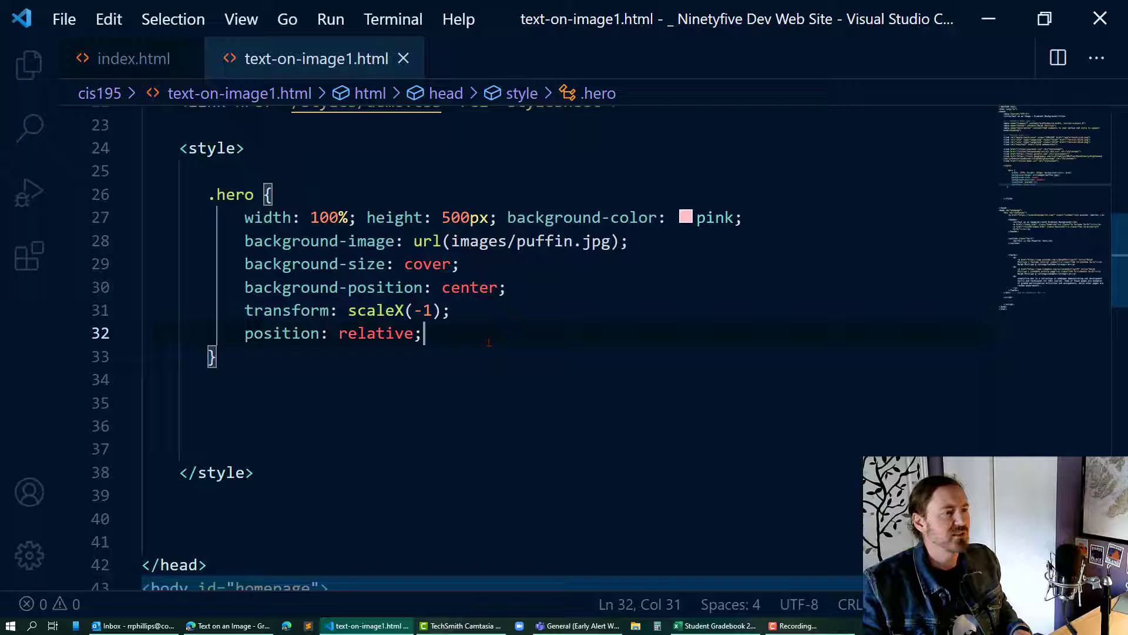
{"action": "scroll", "scroll_direction": "down", "scroll_amount": 3}
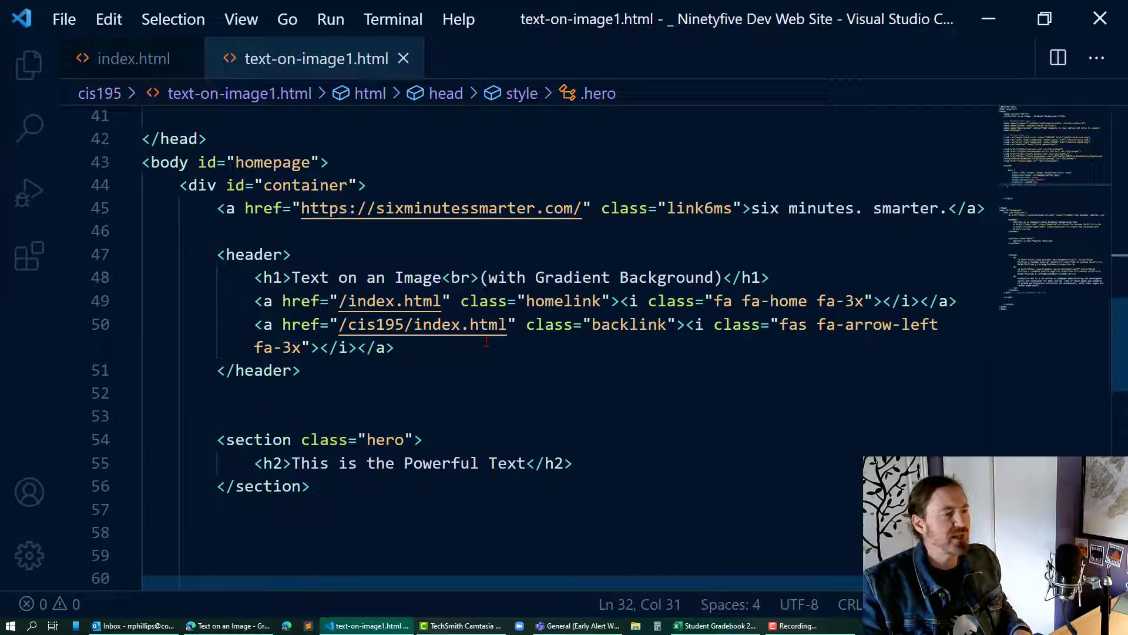
{"action": "scroll", "scroll_direction": "down", "scroll_amount": 3}
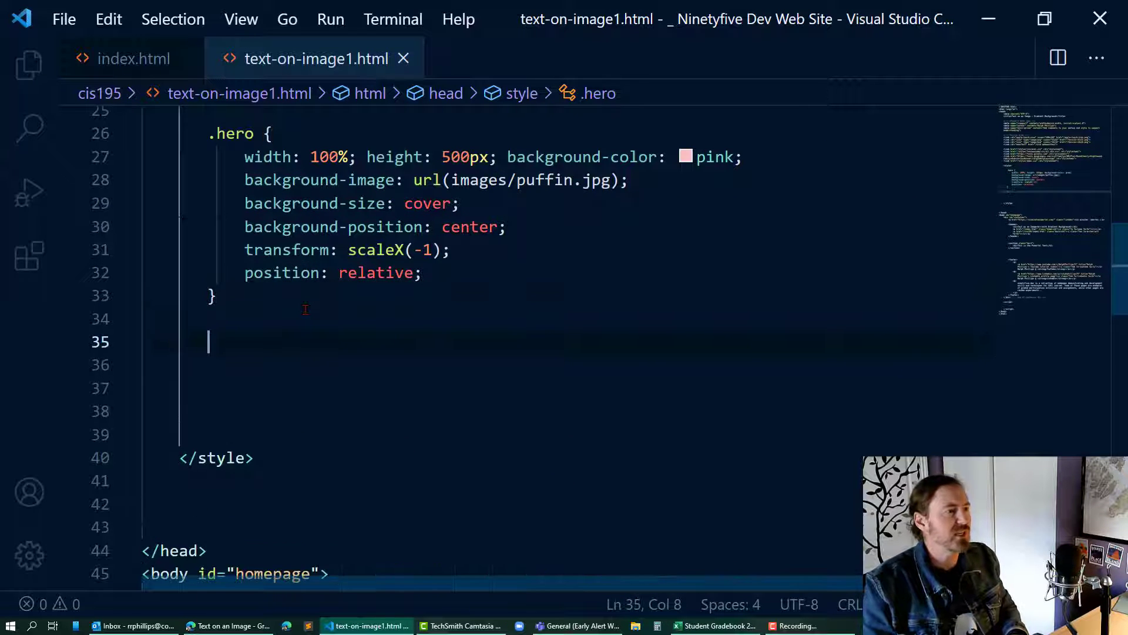
Create a .hero > h2 rule with font-size 5rem, color #FFF and font-weight bold
{"action": "type", "text": ".hero h"}
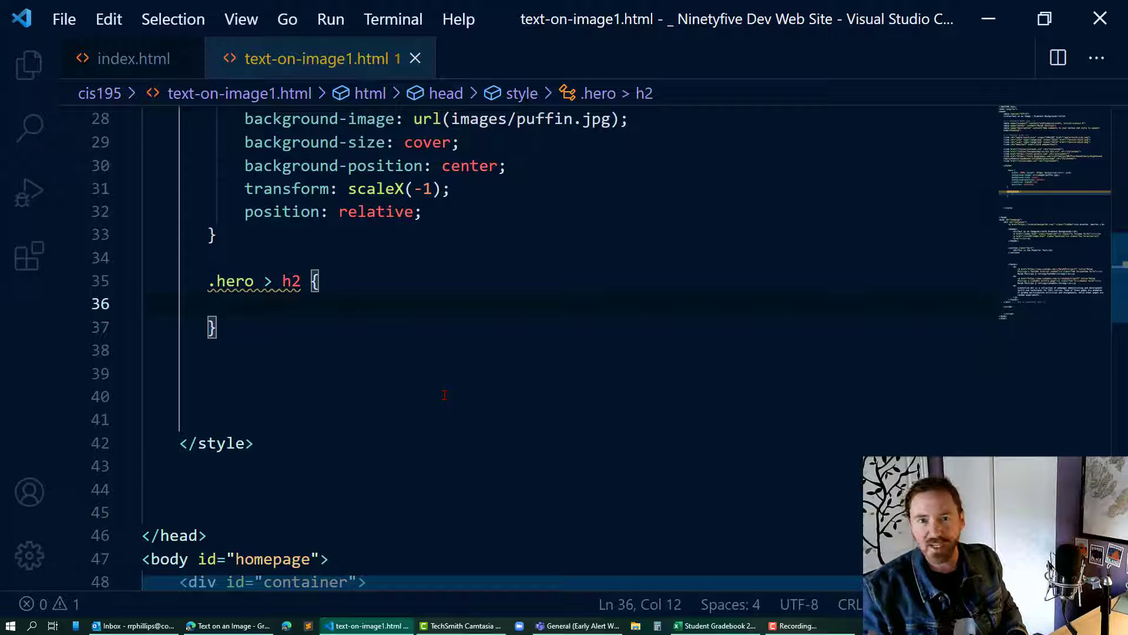
{"action": "type", "text": "font-size: 5"}
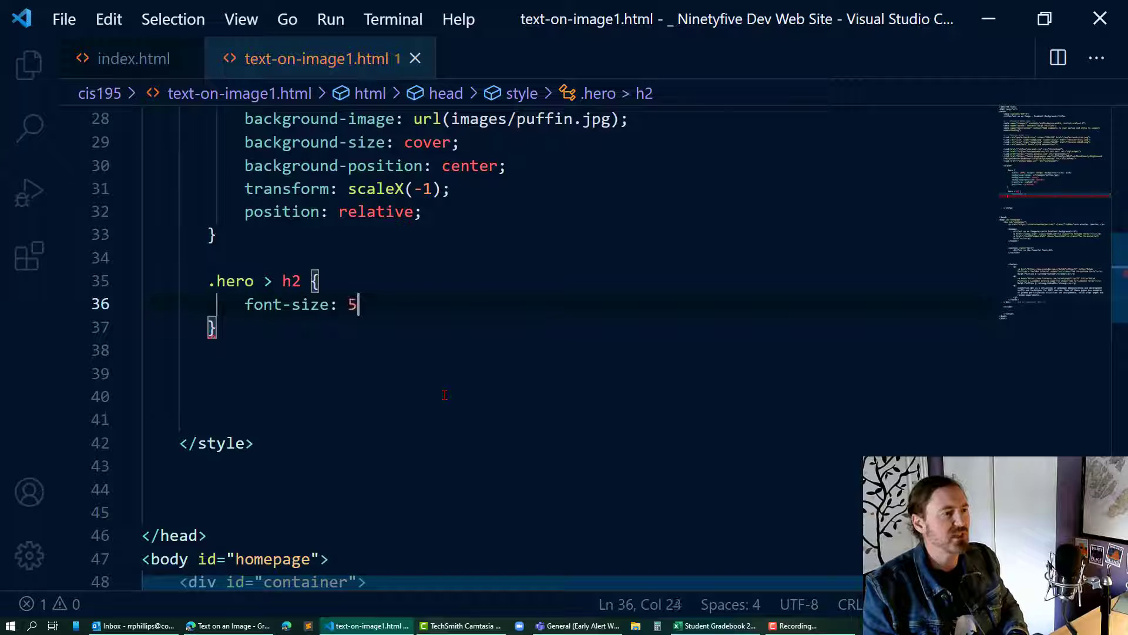
{"action": "type", "text": "rem;"}
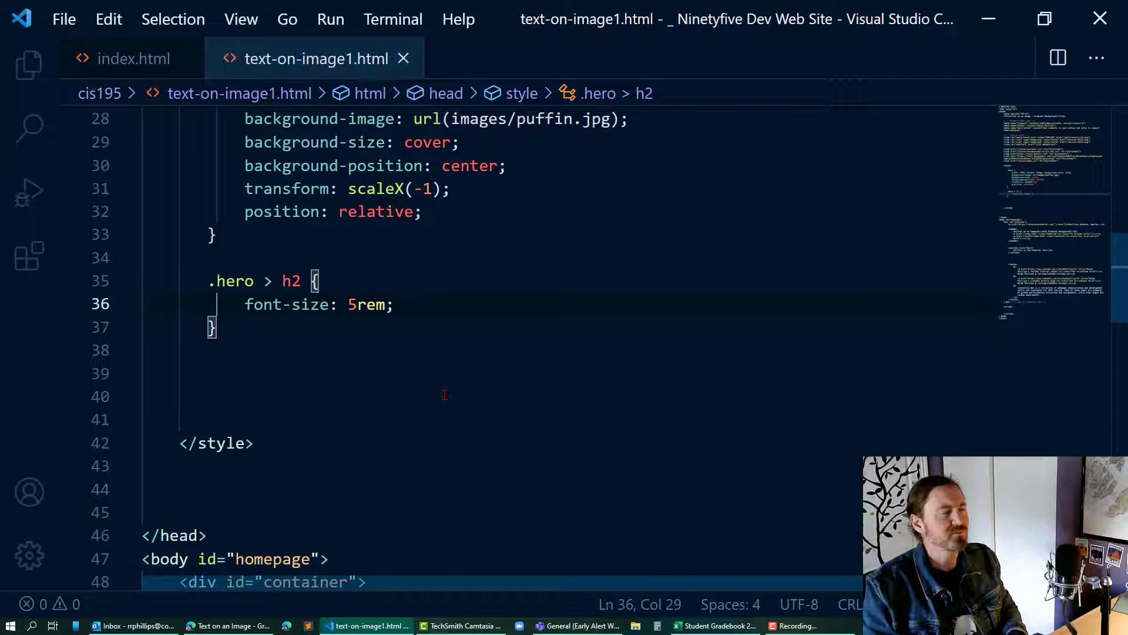
{"action": "type", "text": "color: #FFF; font-weight: bold;"}
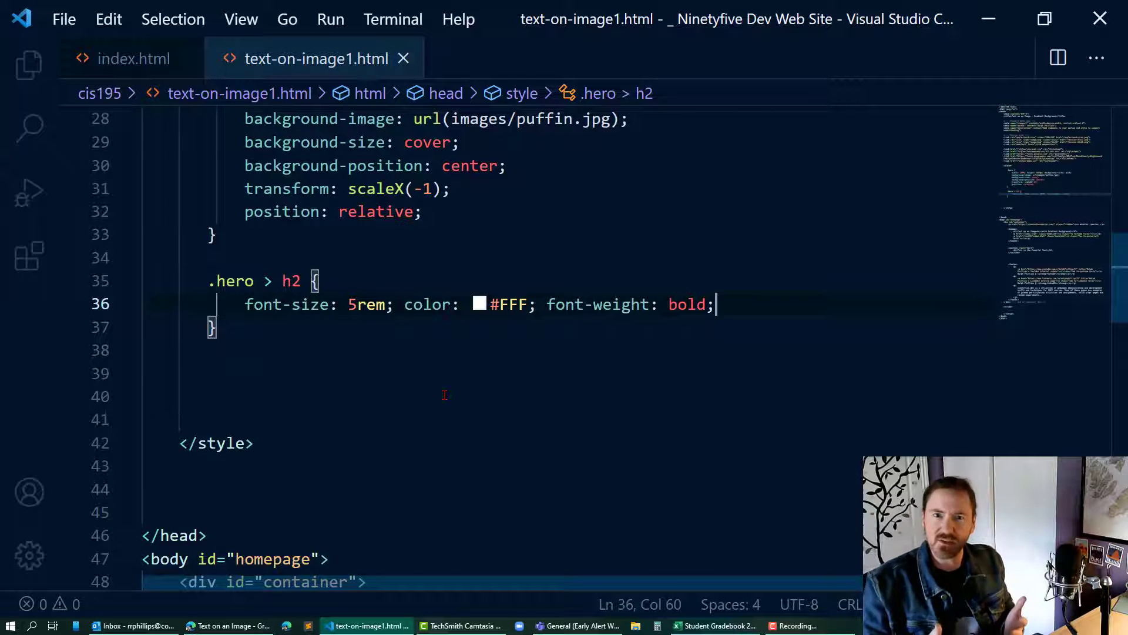
{"action": "scroll", "scroll_direction": "down", "scroll_amount": 3}
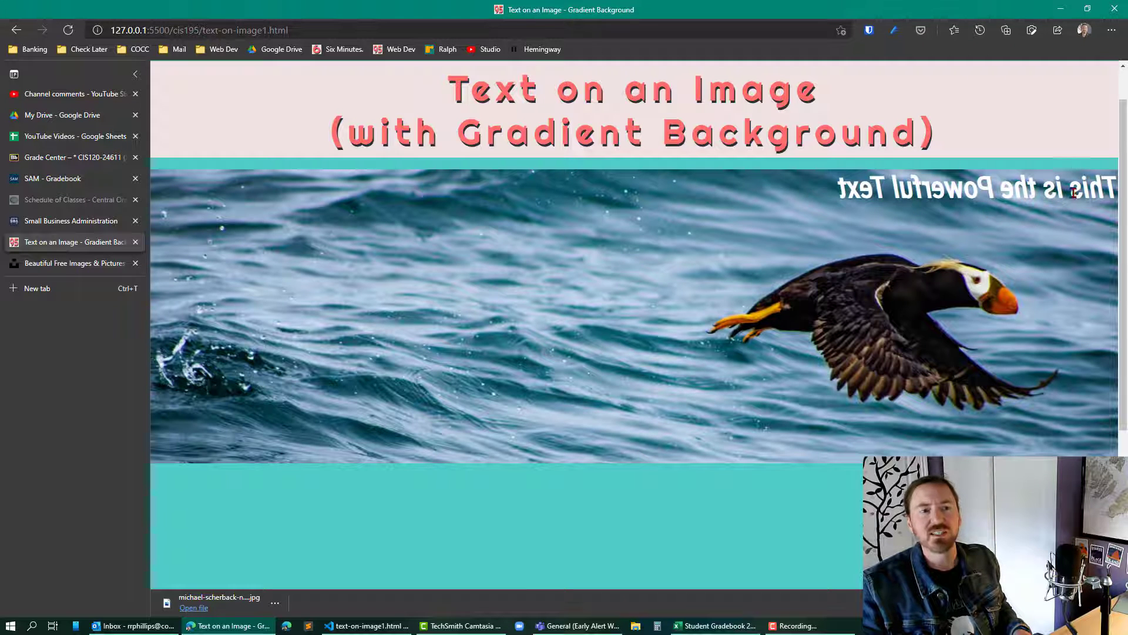
{"action": "left_click", "coordinate": [367, 625]}
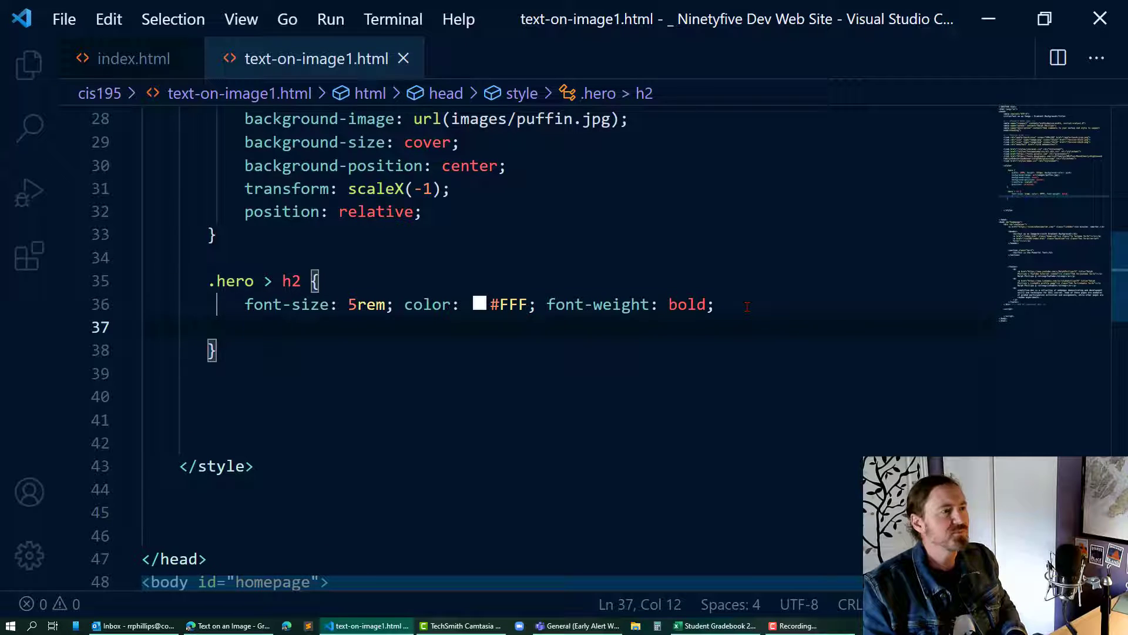
Give .hero > h2 its own scaleX(-1) transform and absolute position at left 0, top 0
{"action": "type", "text": "transform: scaleX(-1);"}
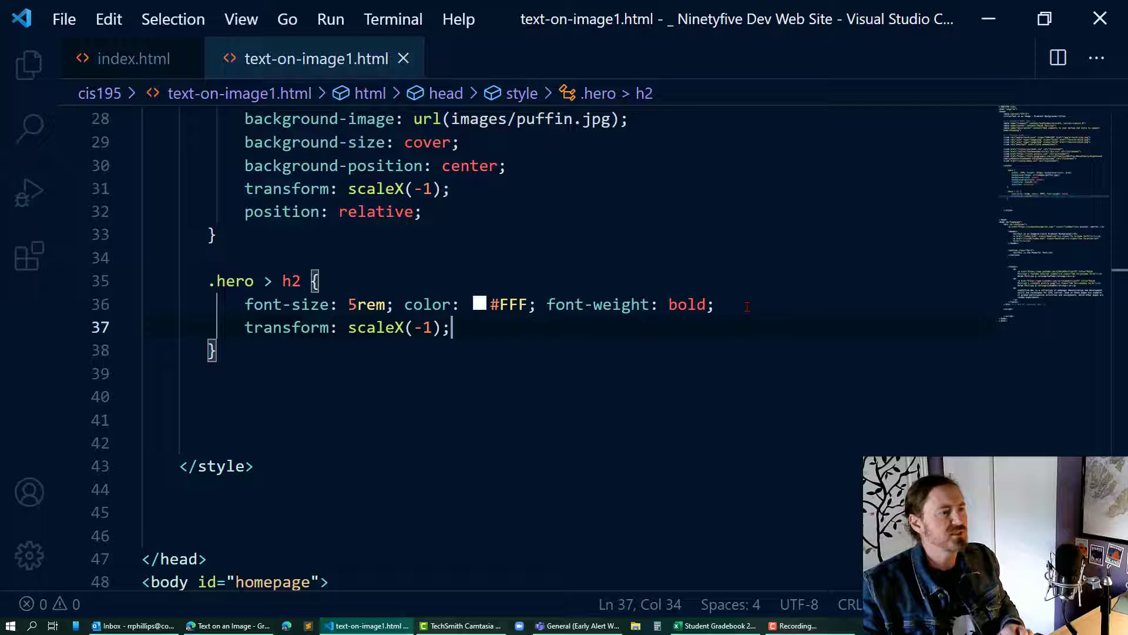
{"action": "key", "text": "alt+tab"}
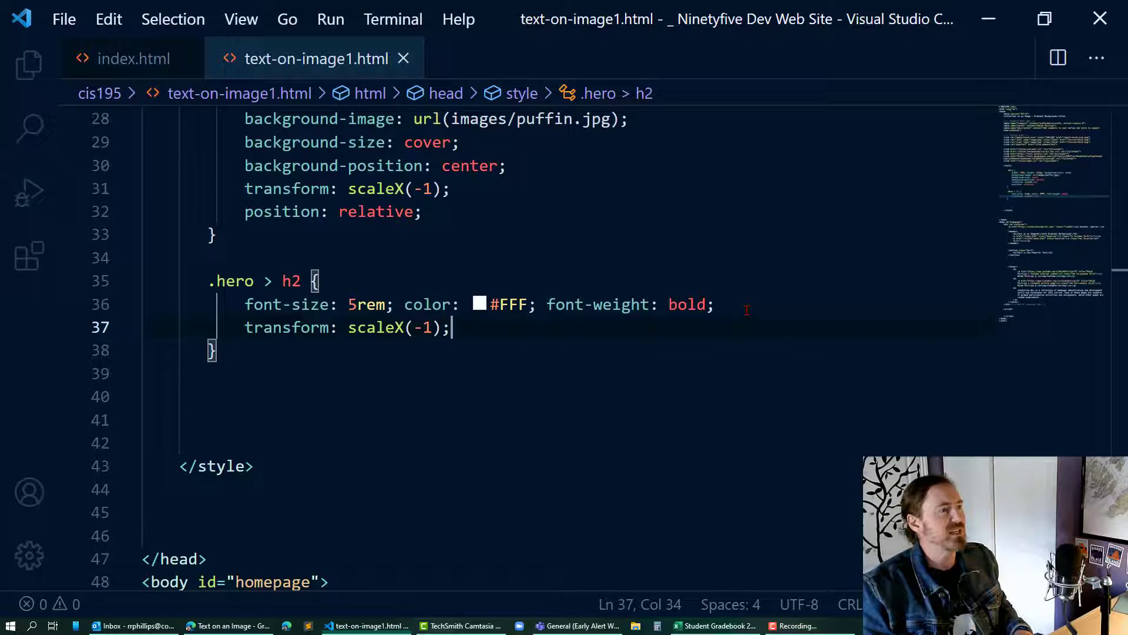
{"action": "key", "text": "Enter"}
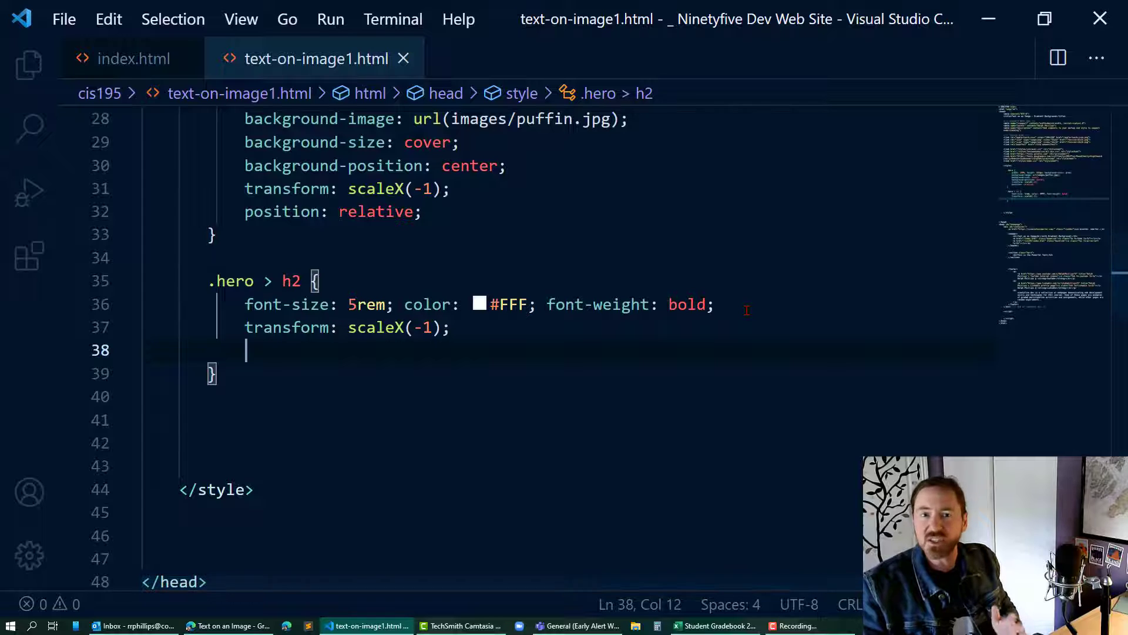
{"action": "type", "text": "position: absolute;"}
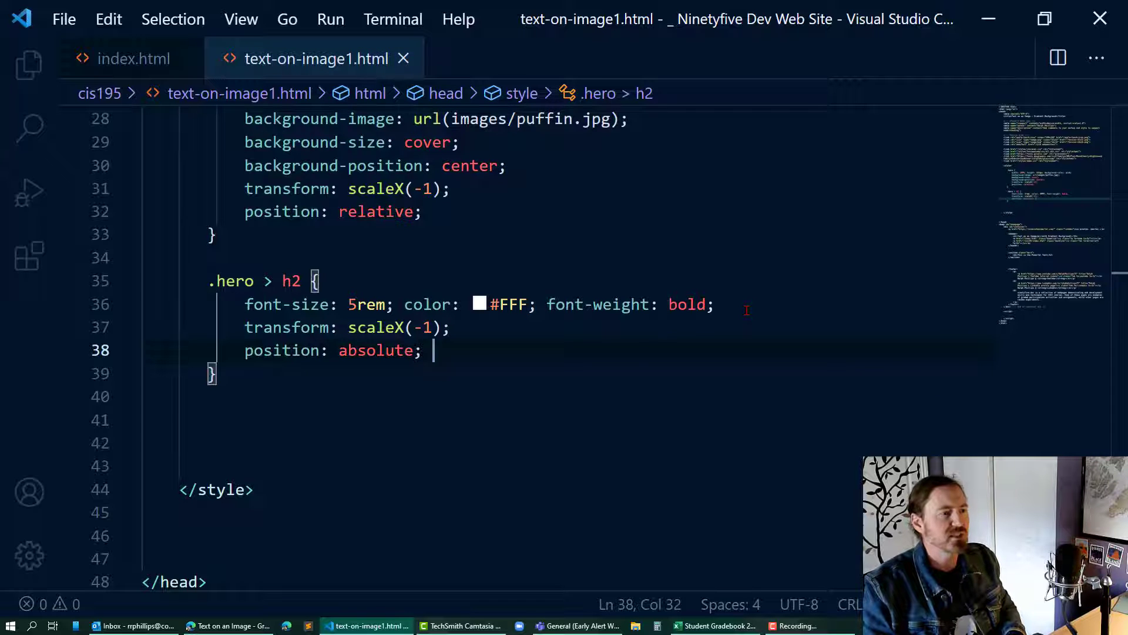
{"action": "type", "text": "left: 0;"}
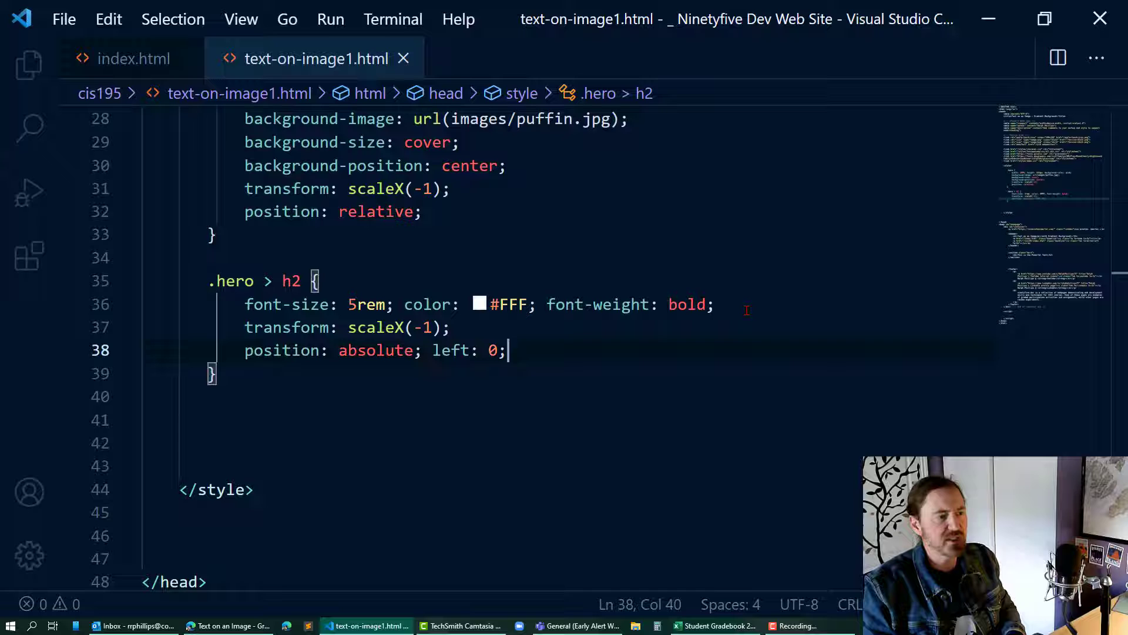
{"action": "type", "text": "top: 0; width: 100%; h"}
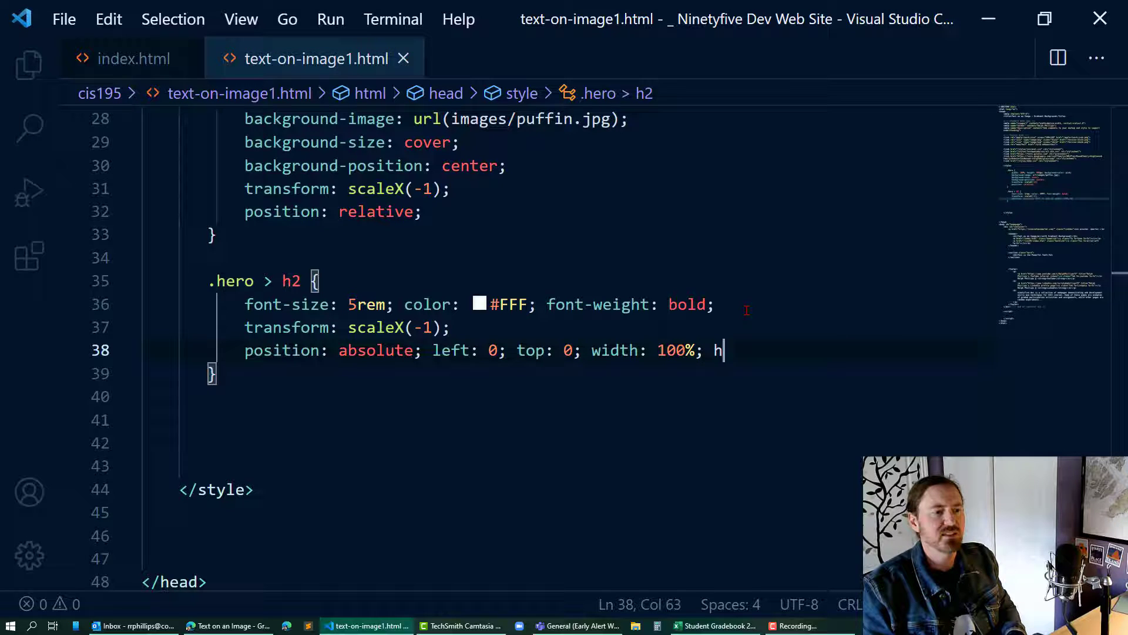
Set the heading to width 100%, height 500px with 2em padding
{"action": "type", "text": "eight:"}
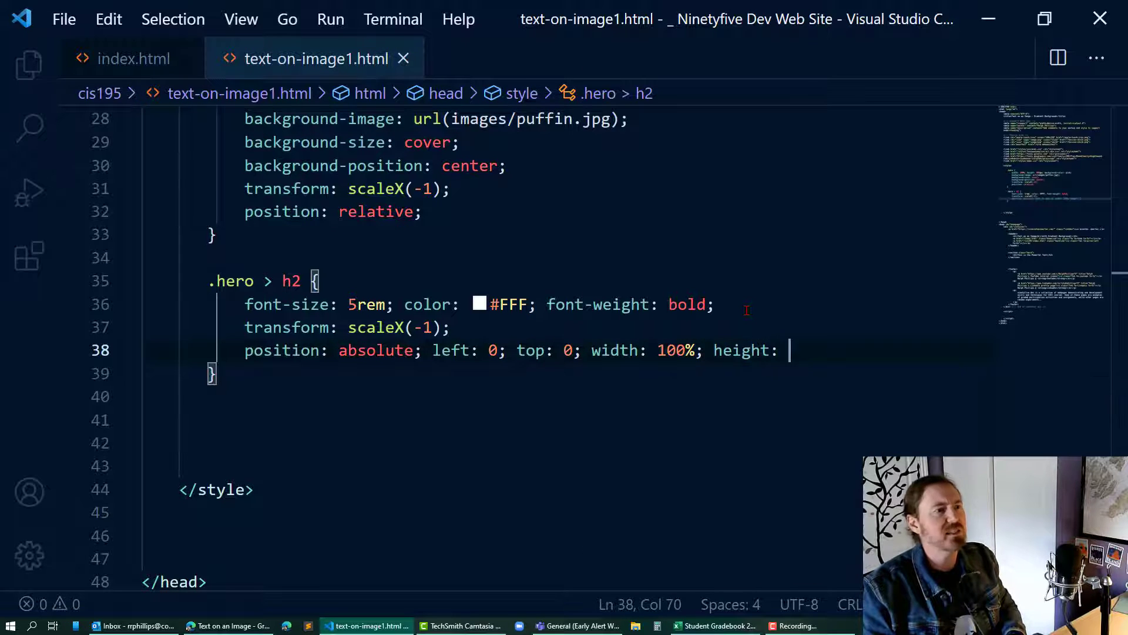
{"action": "type", "text": "500px;"}
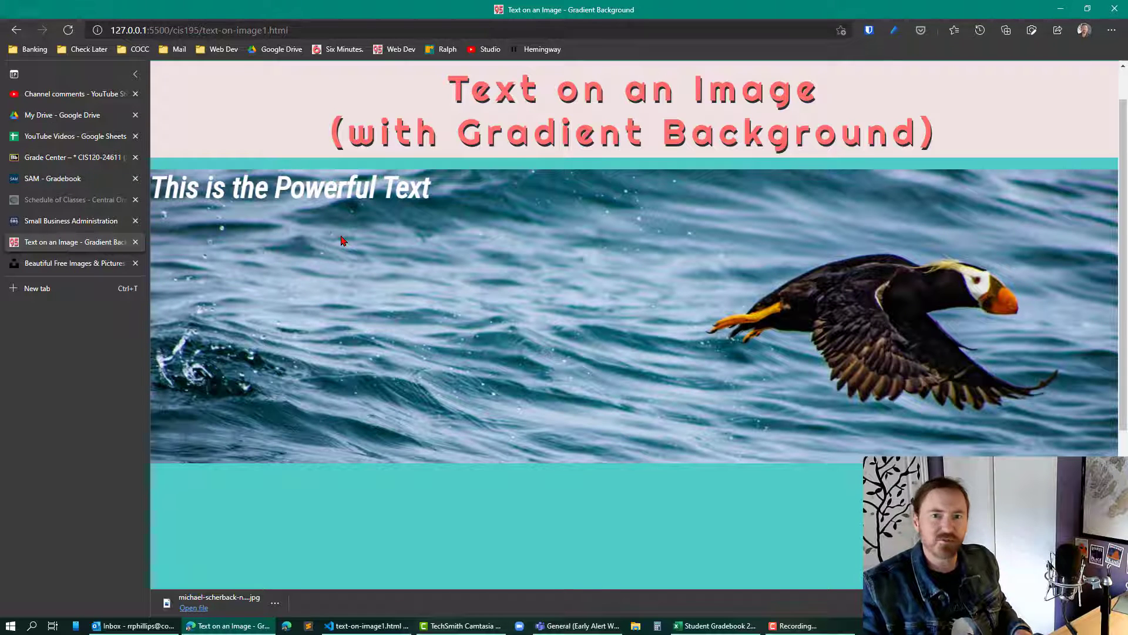
{"action": "mouse_move", "coordinate": [340, 242]}
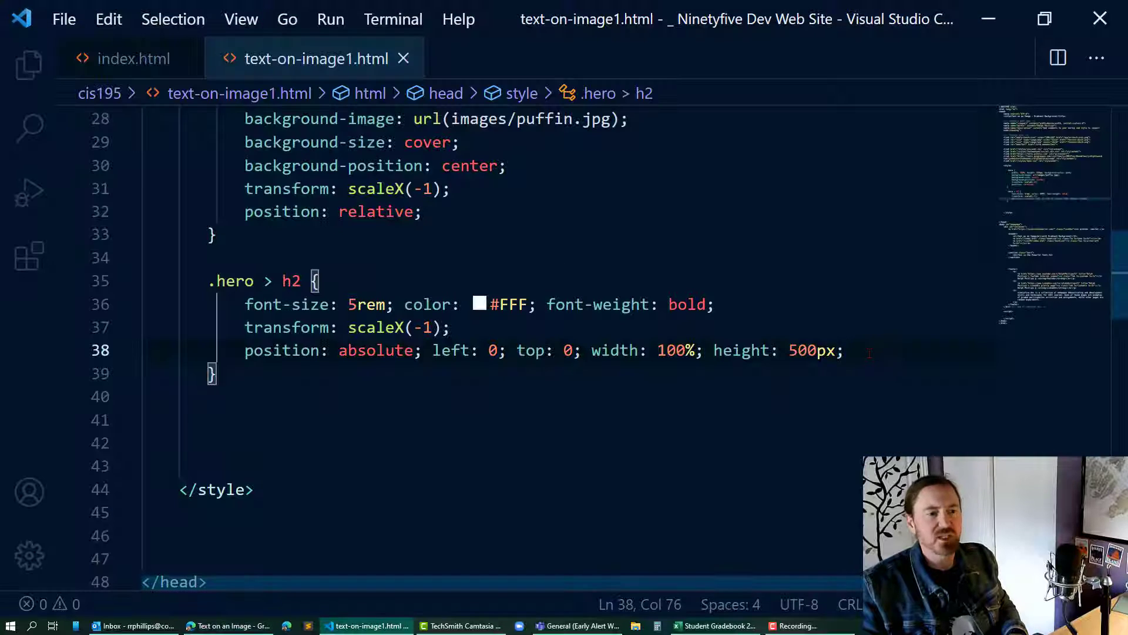
{"action": "type", "text": "padding"}
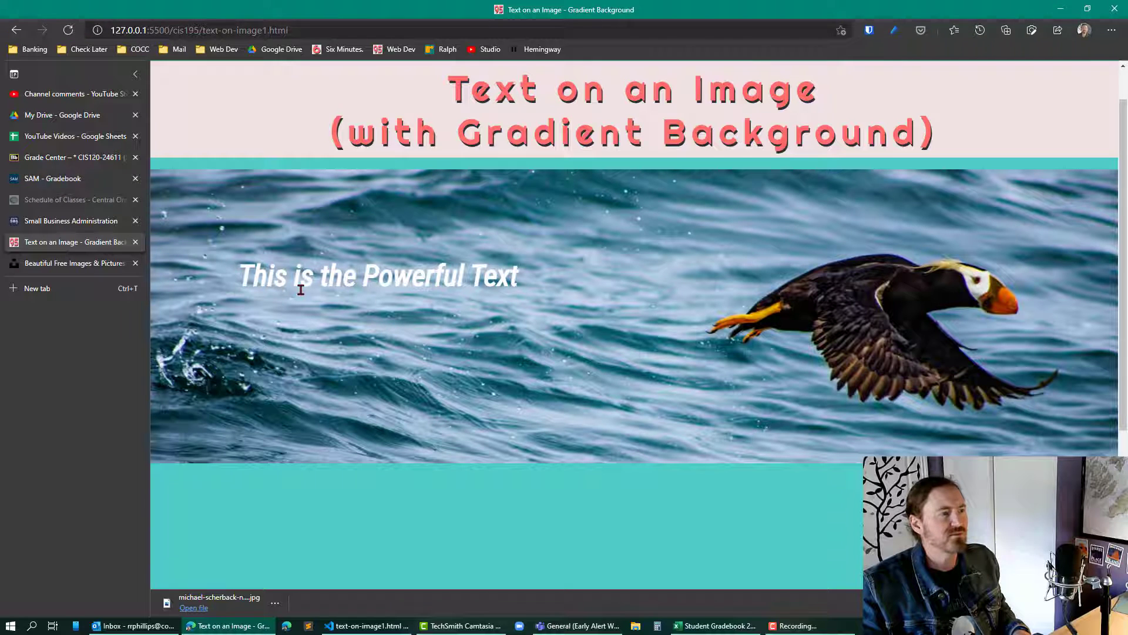
{"action": "mouse_move", "coordinate": [297, 309]}
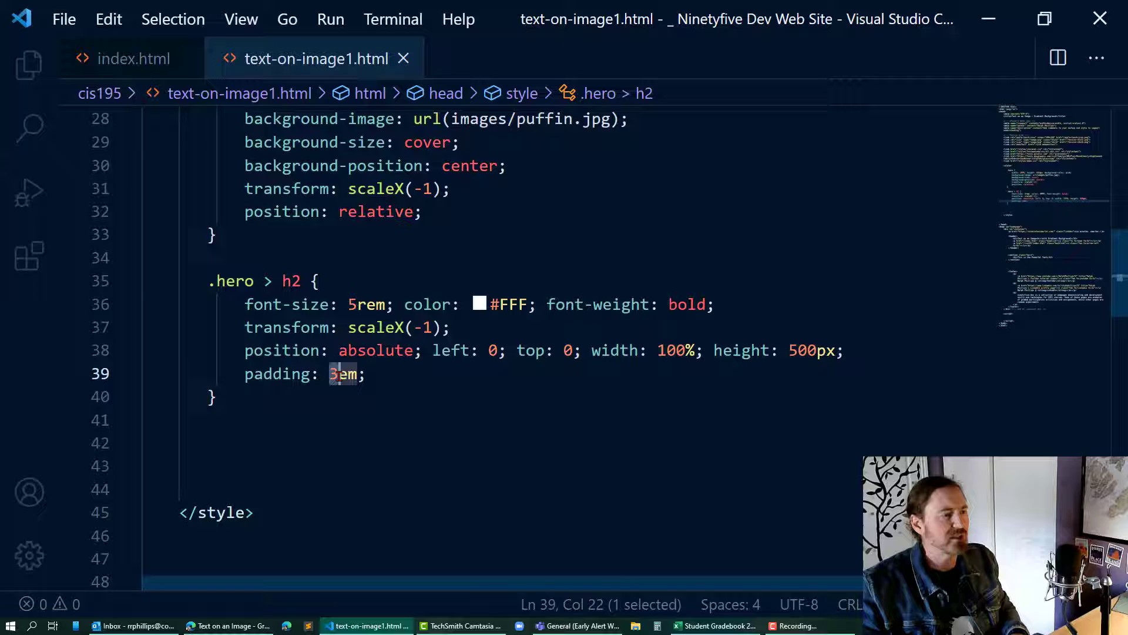
{"action": "type", "text": "2em"}
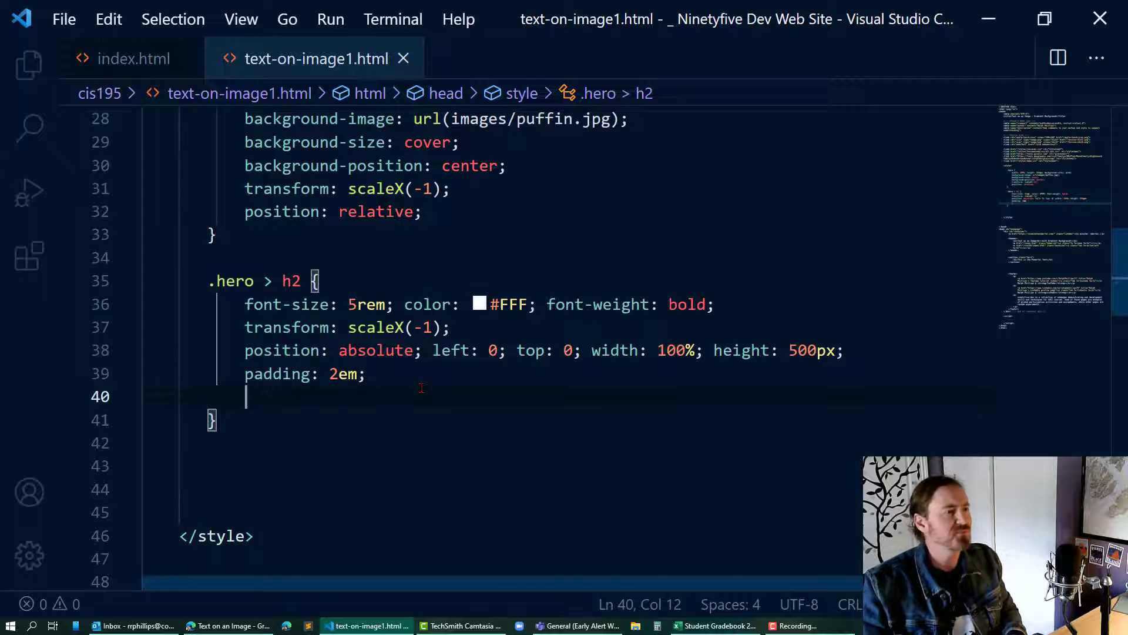
Add background-image: linear-gradient(red, blue) to the hero heading via autocomplete
{"action": "scroll", "scroll_direction": "down", "scroll_amount": 3}
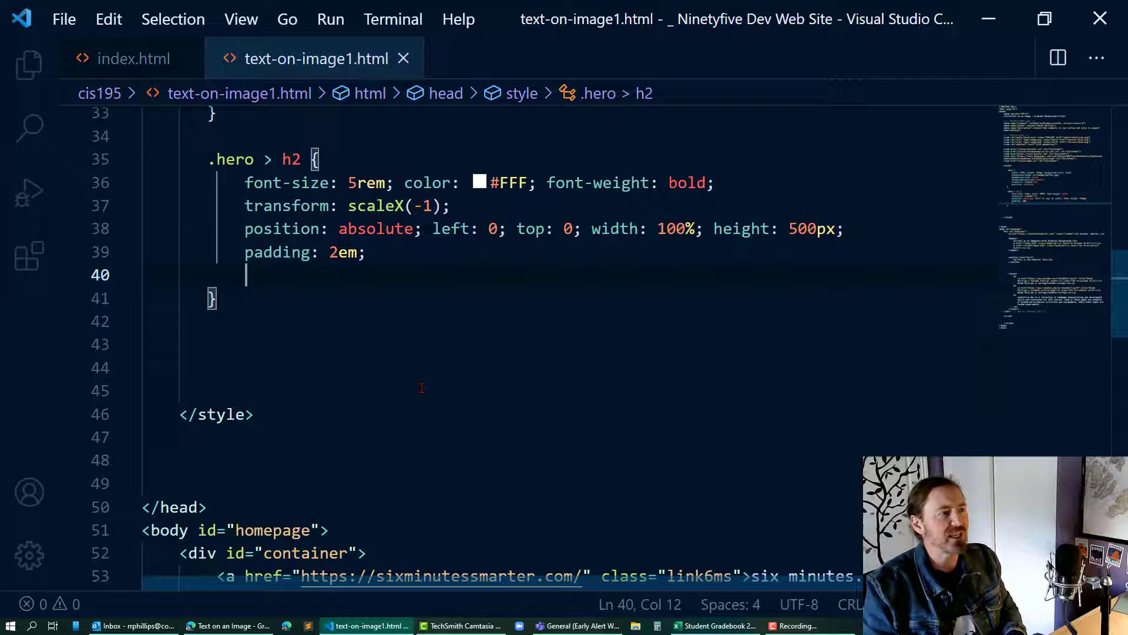
{"action": "type", "text": "background-image:"}
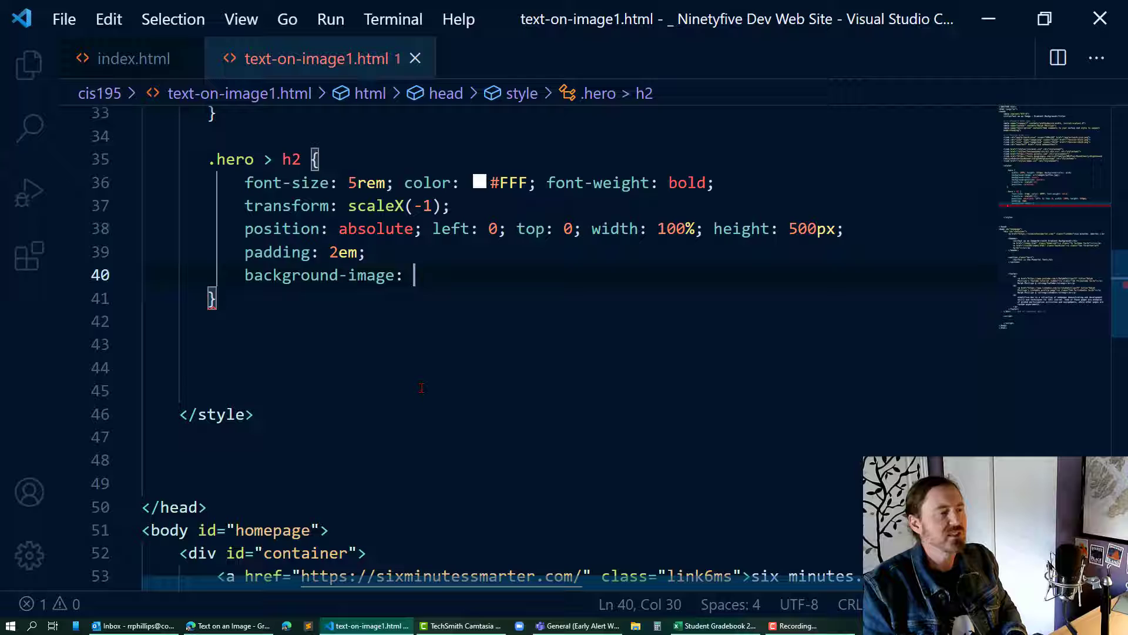
{"action": "type", "text": "l"}
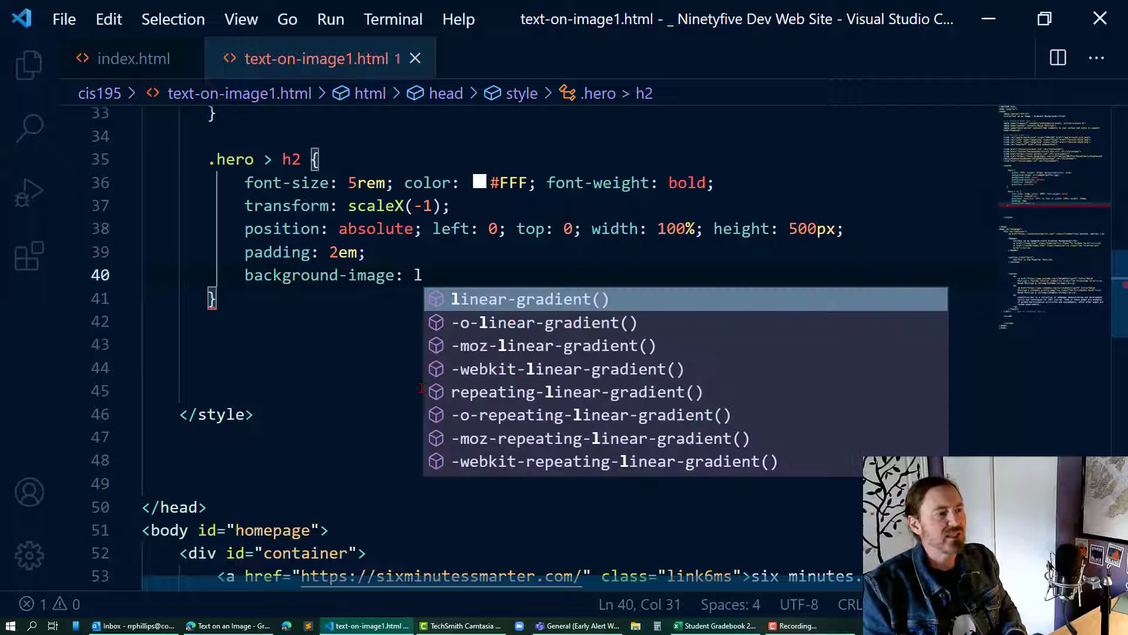
{"action": "type", "text": "inear-g"}
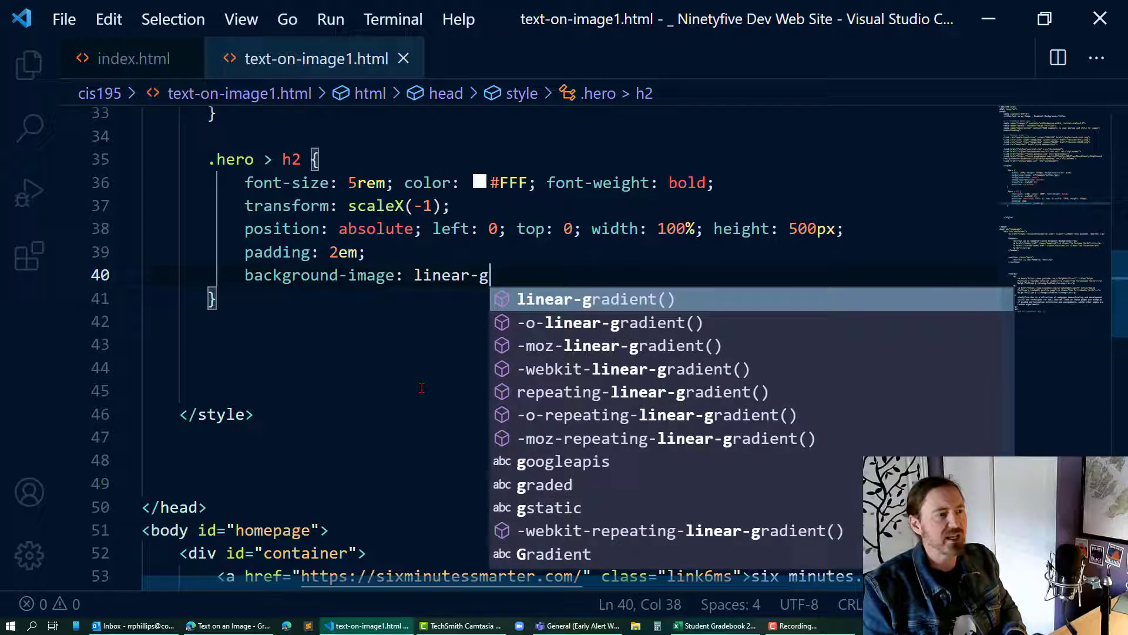
{"action": "key", "text": "Tab"}
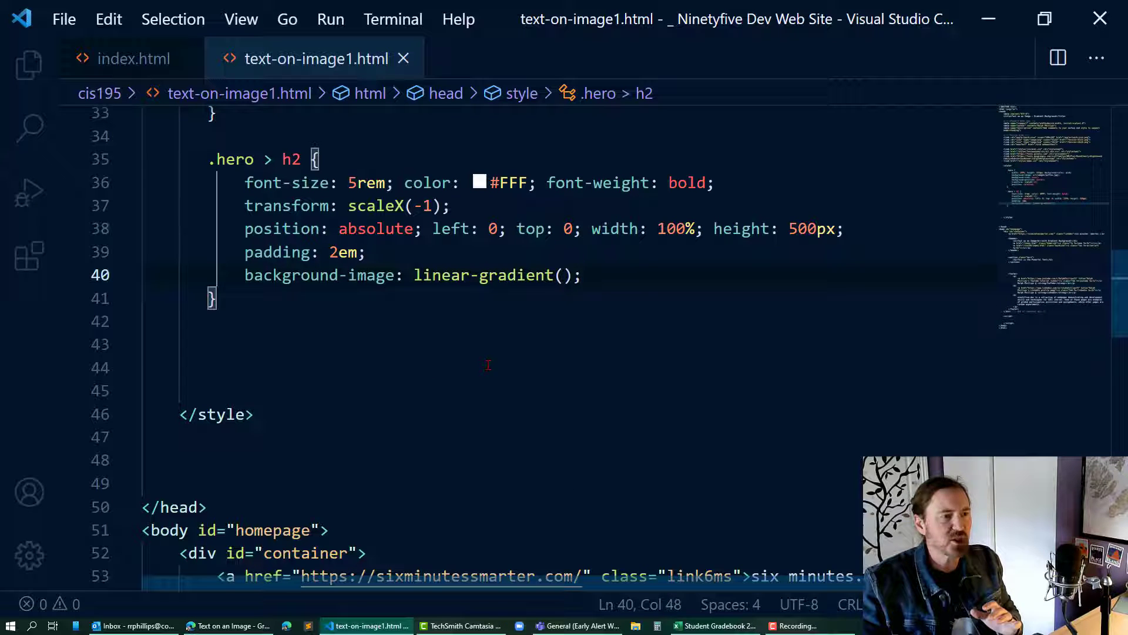
{"action": "mouse_move", "coordinate": [319, 275]}
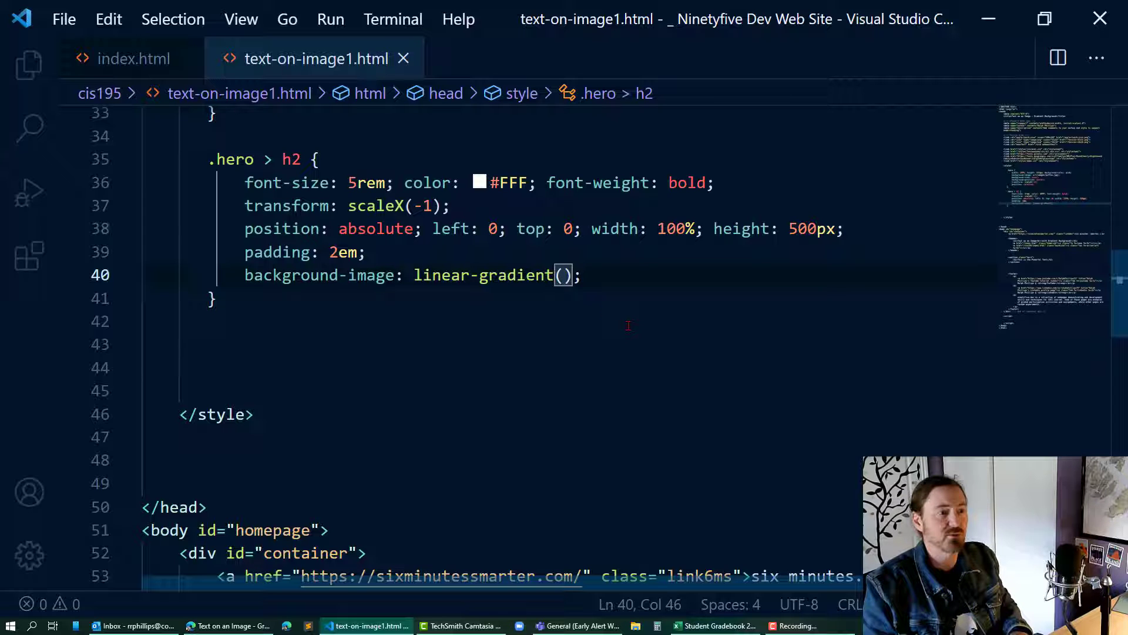
{"action": "type", "text": "red,blue"}
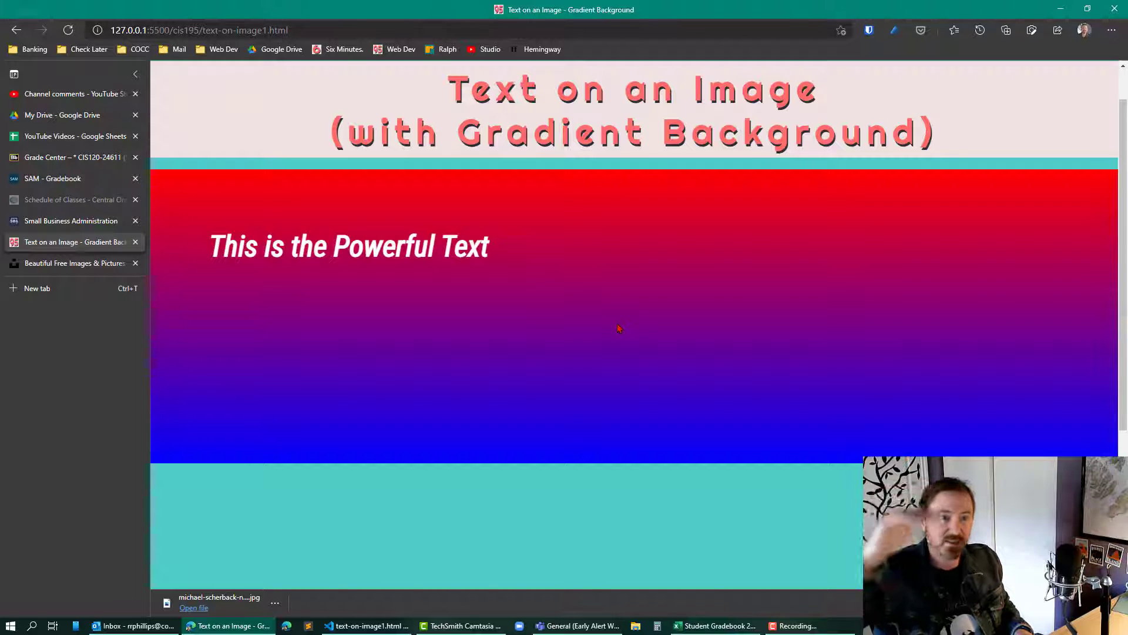
{"action": "left_click", "coordinate": [366, 625]}
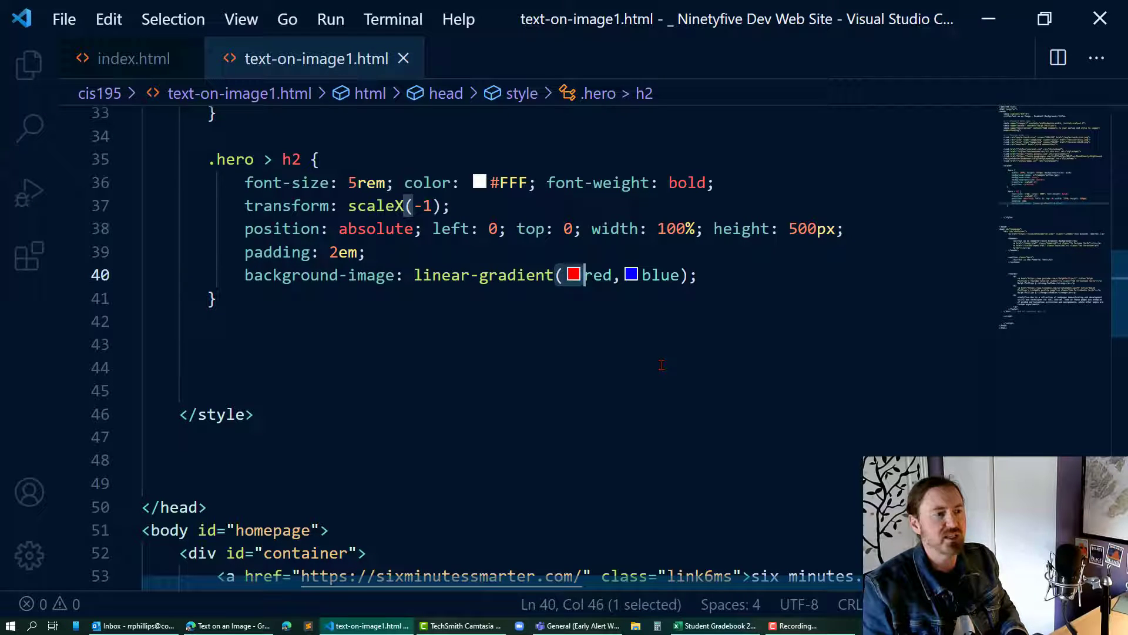
Make the gradient run left to right with the 'to right' direction
{"action": "type", "text": "to right,"}
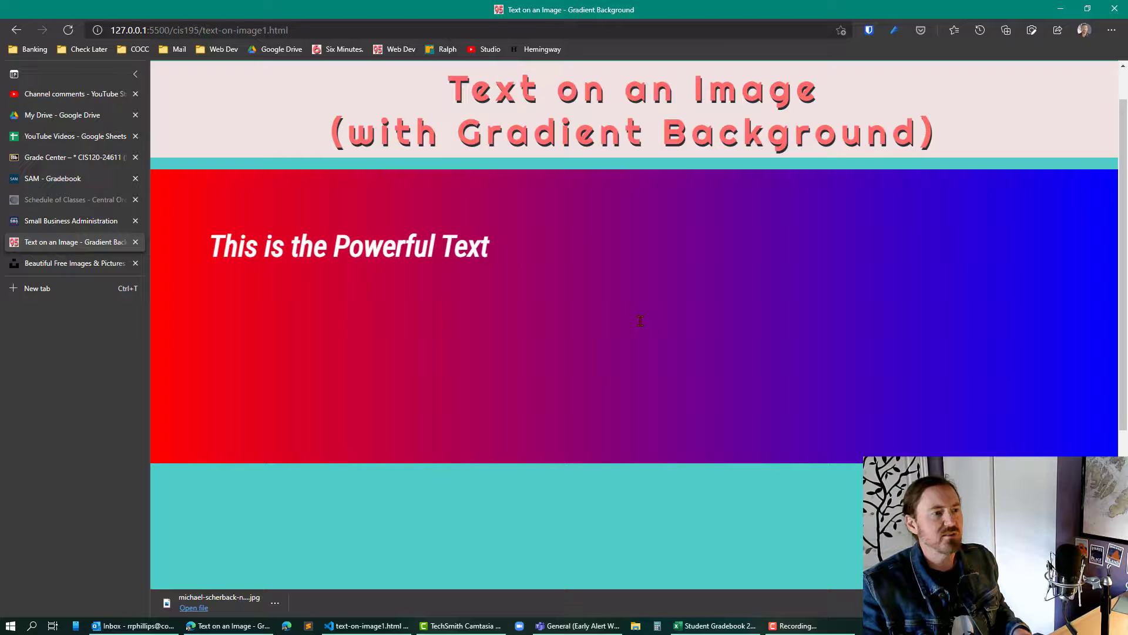
{"action": "left_click", "coordinate": [366, 624]}
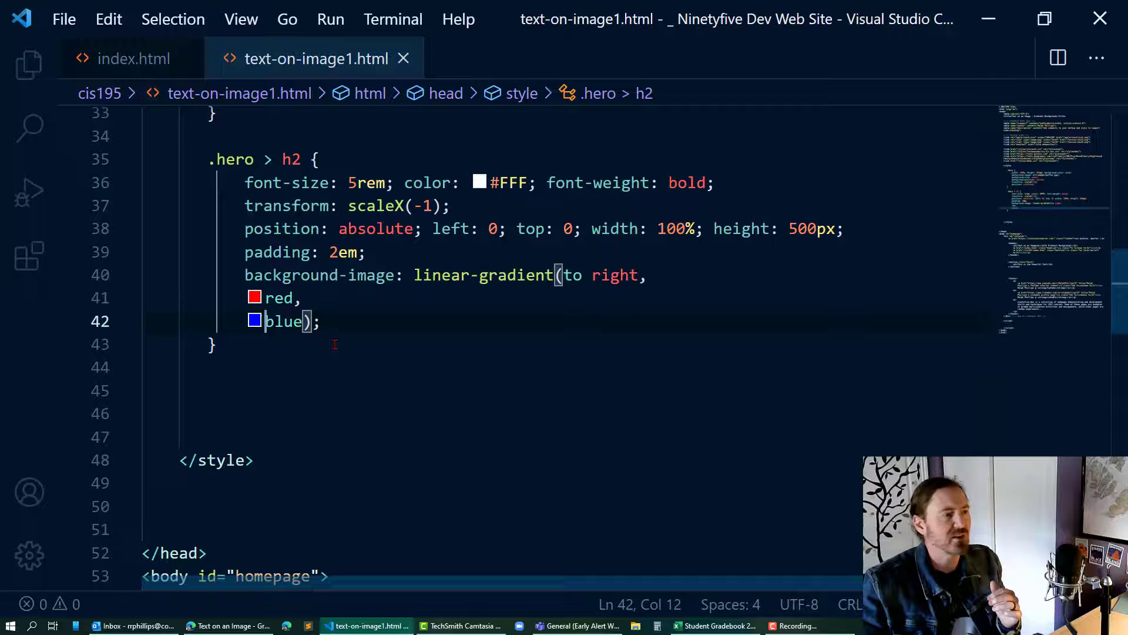
Replace the red stop with opaque black rgba(0,0,0,1)
{"action": "left_click", "coordinate": [255, 298]}
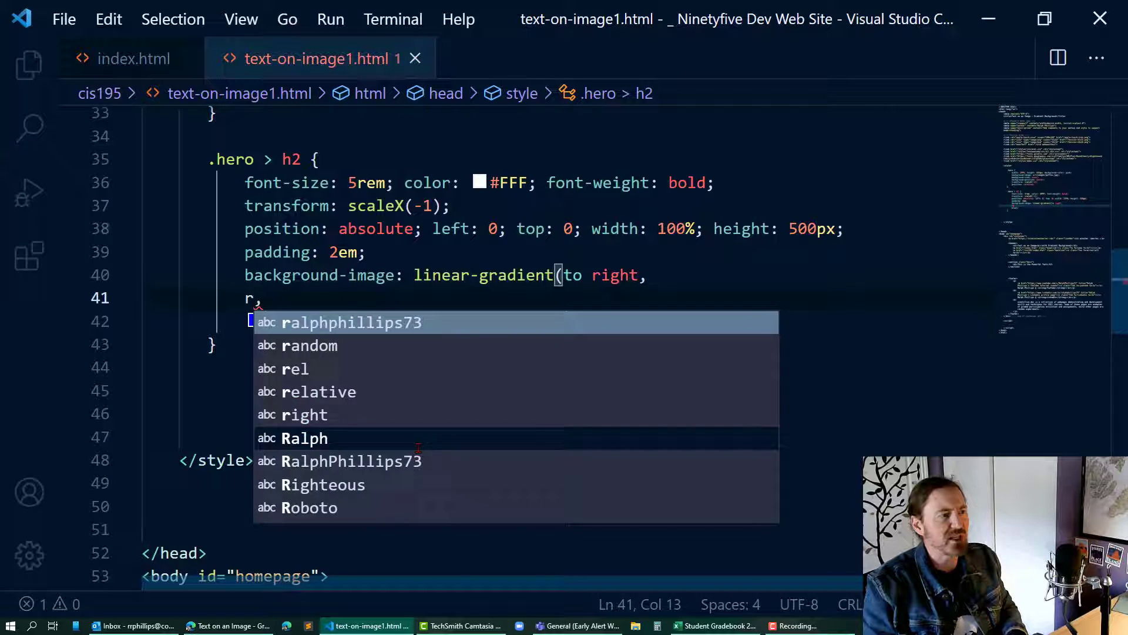
{"action": "type", "text": "gba(0),"}
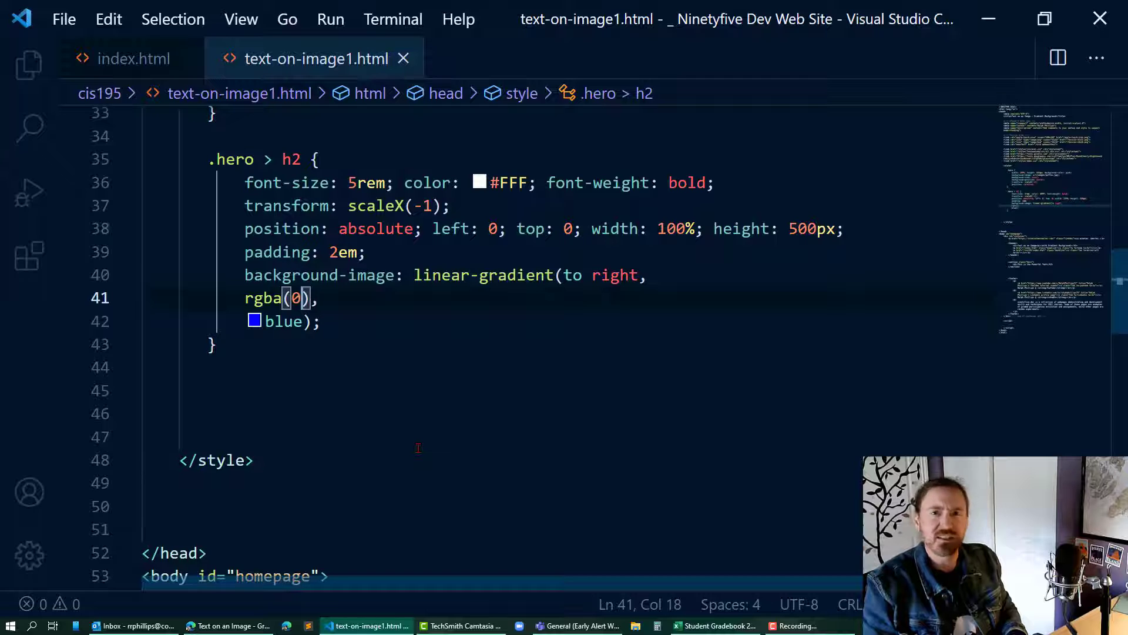
{"action": "type", "text": ",0,0,"}
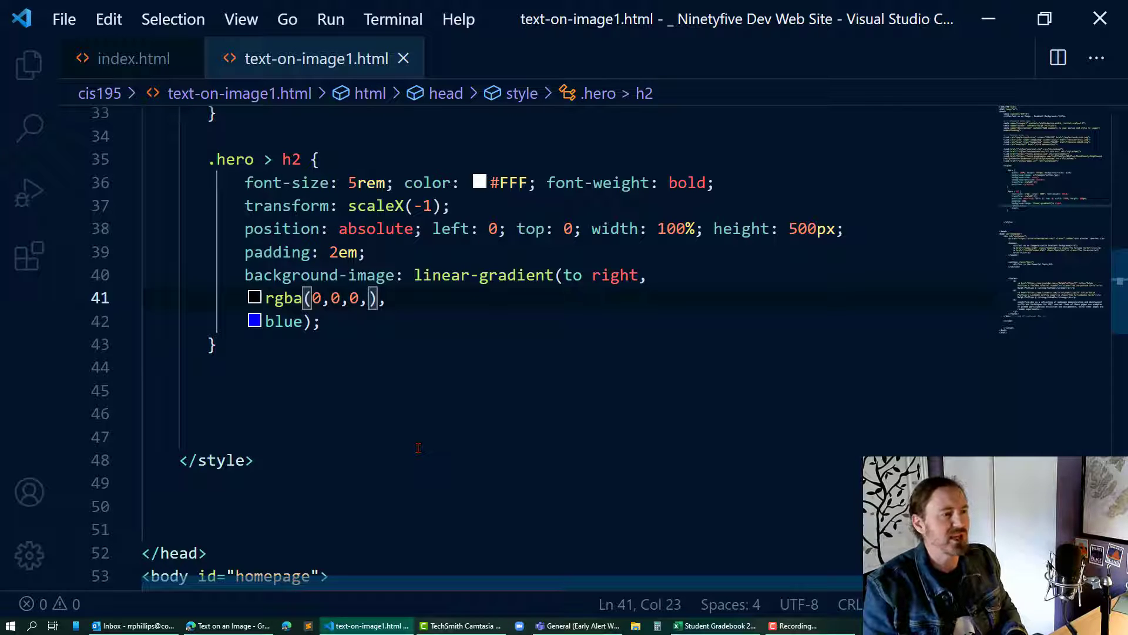
{"action": "type", "text": "1"}
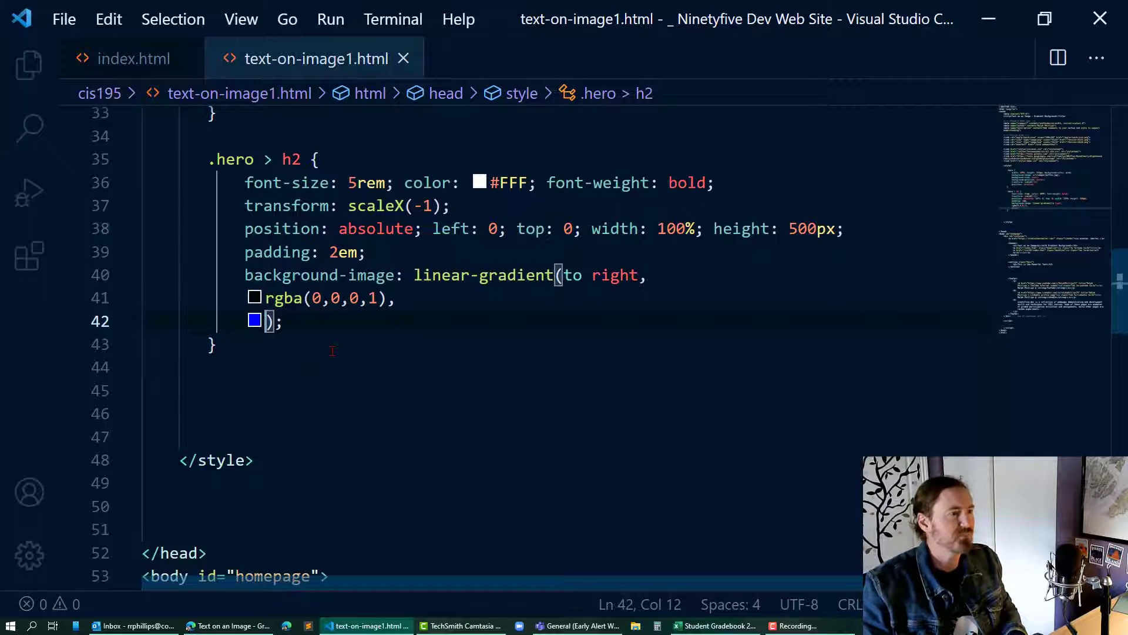
Replace the blue stop with transparent rgba(0,0,0,0) and save
{"action": "type", "text": "rgba("}
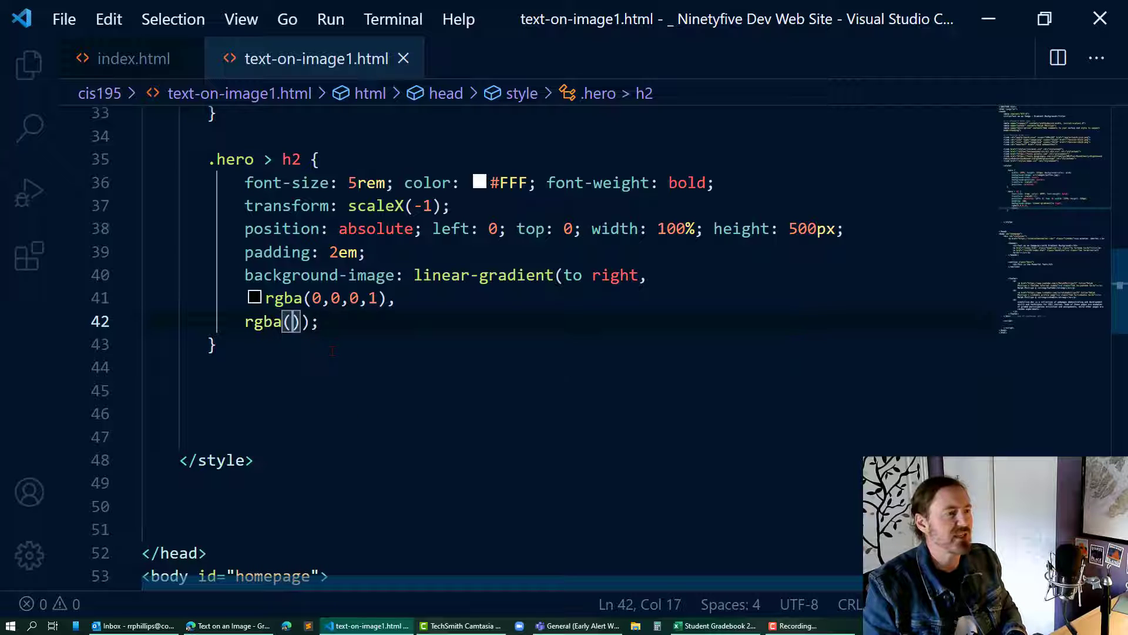
{"action": "type", "text": "0,0,0"}
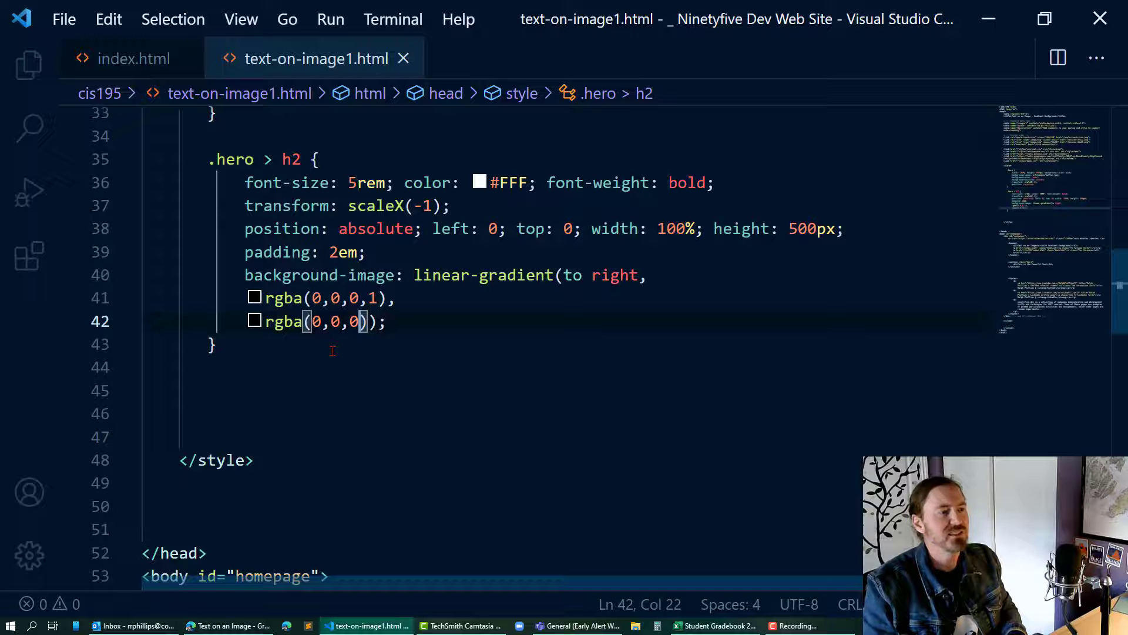
{"action": "type", "text": "0"}
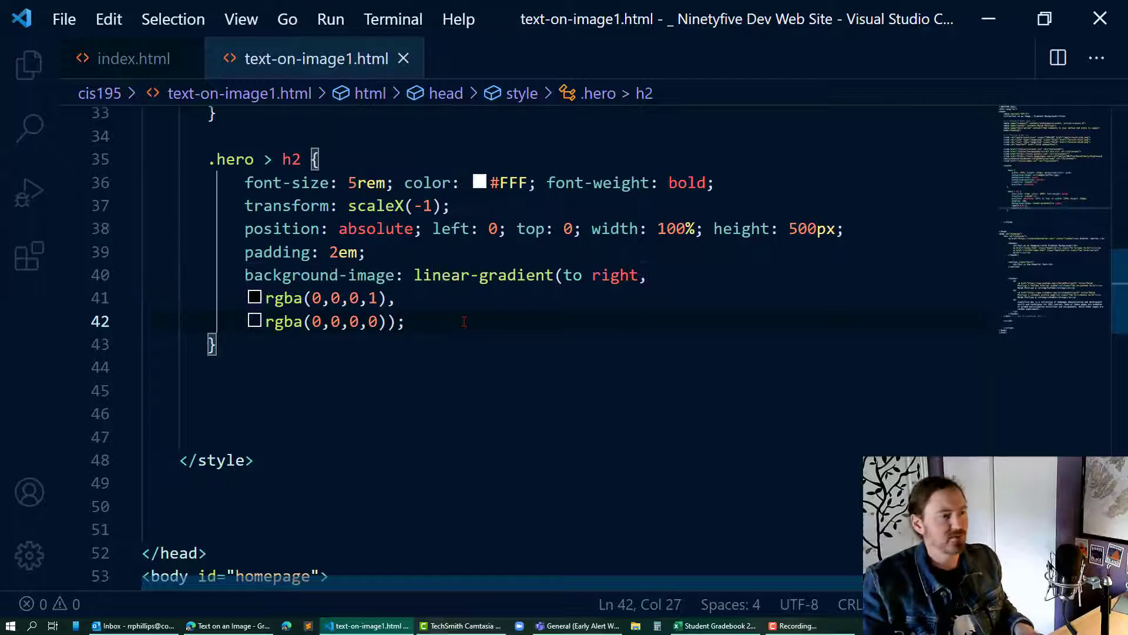
{"action": "key", "text": "Alt+Tab"}
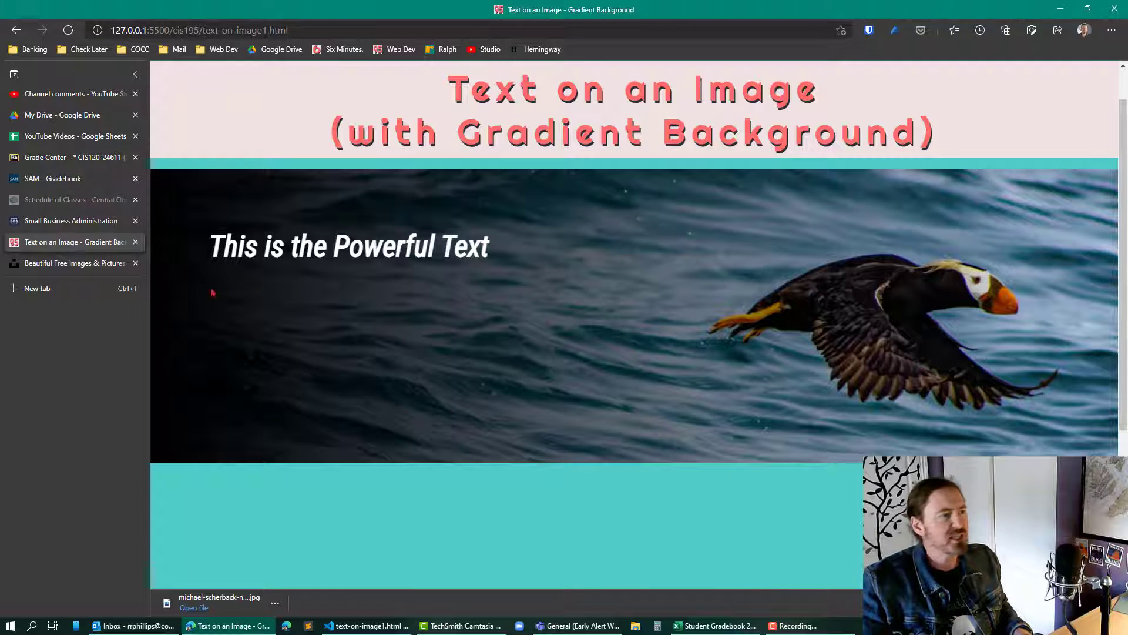
{"action": "mouse_move", "coordinate": [372, 332]}
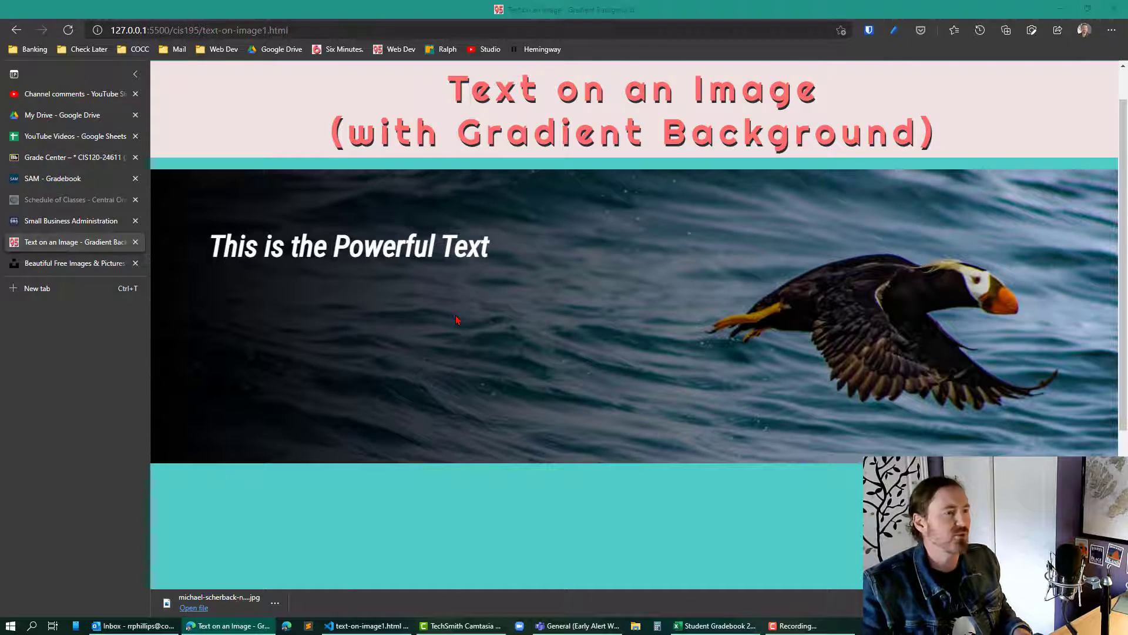
Insert intermediate stops rgba(0,0,0,.7) and rgba(0,0,0,.4) between the opaque and transparent black
{"action": "left_click", "coordinate": [367, 625]}
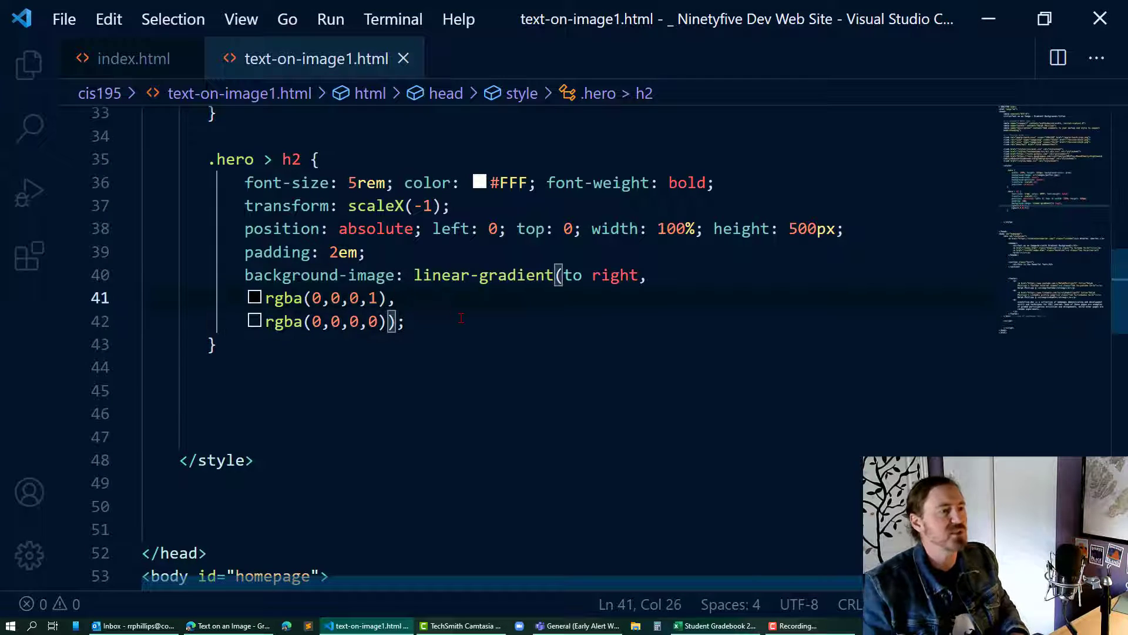
{"action": "key", "text": "Enter"}
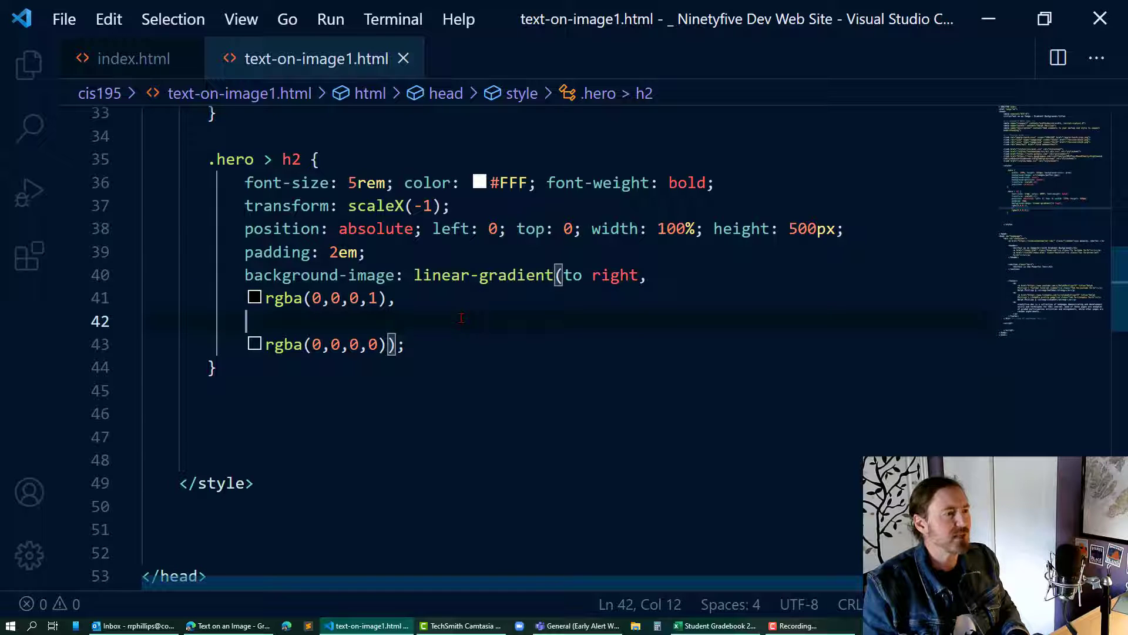
{"action": "type", "text": "rgba(0)"}
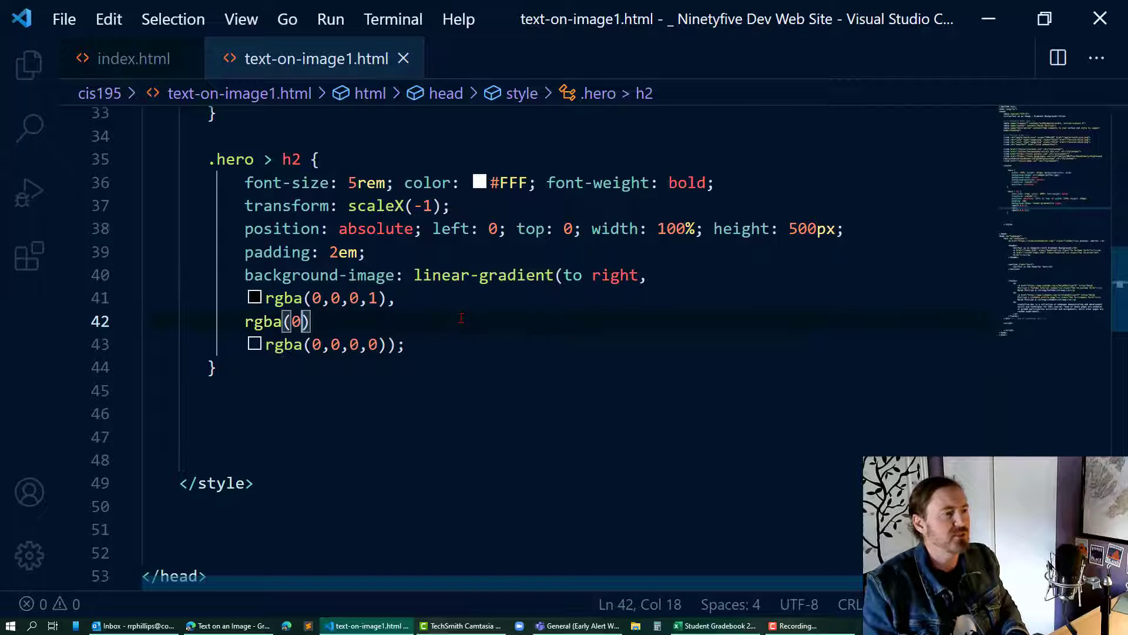
{"action": "type", "text": ",0,0,"}
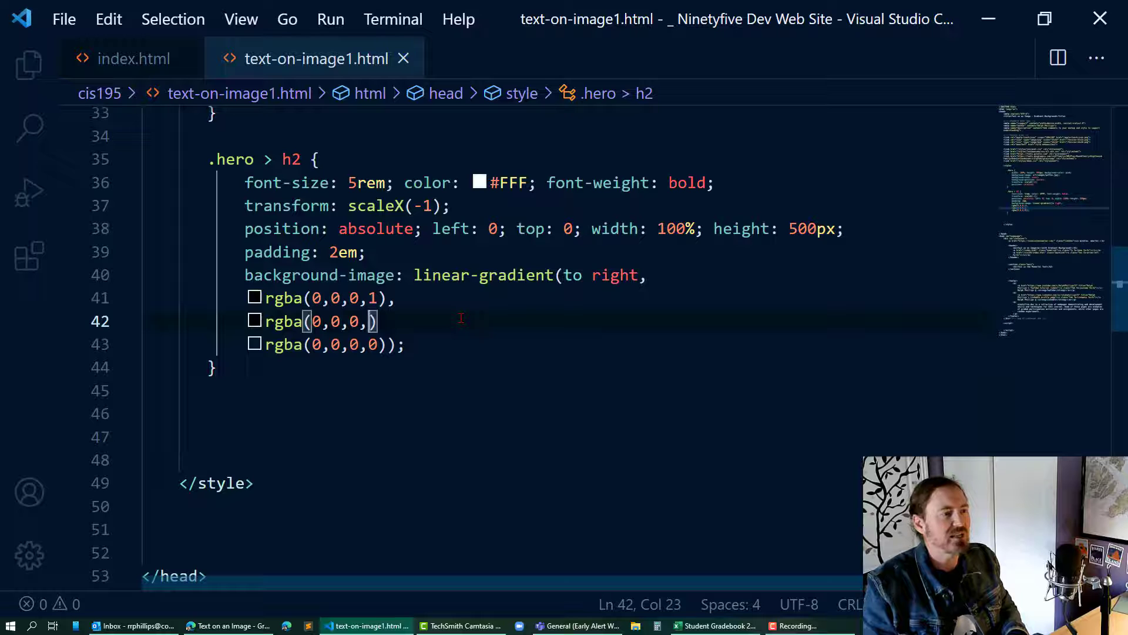
{"action": "type", "text": ".4"}
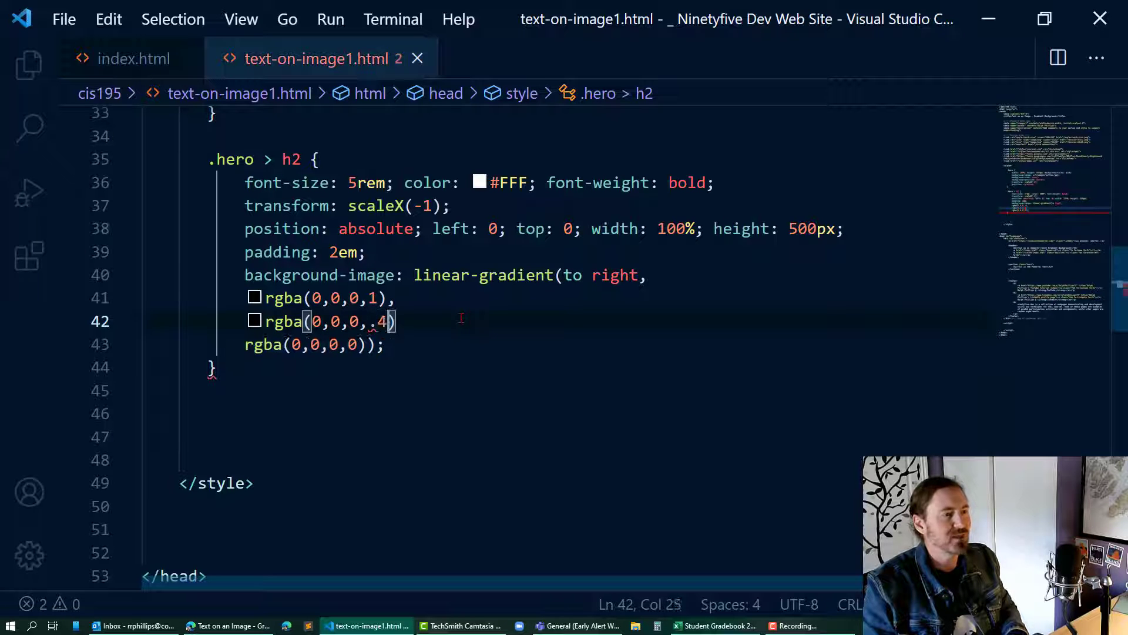
{"action": "type", "text": ","}
{"action": "type", "text": "rgba("}
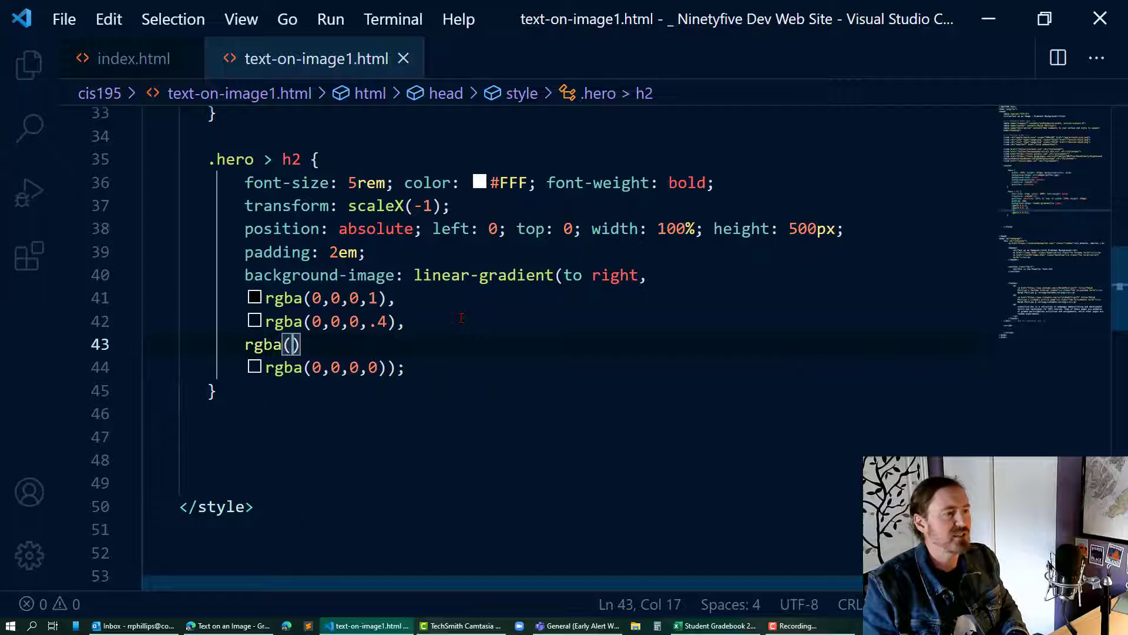
{"action": "type", "text": "0,0,0"}
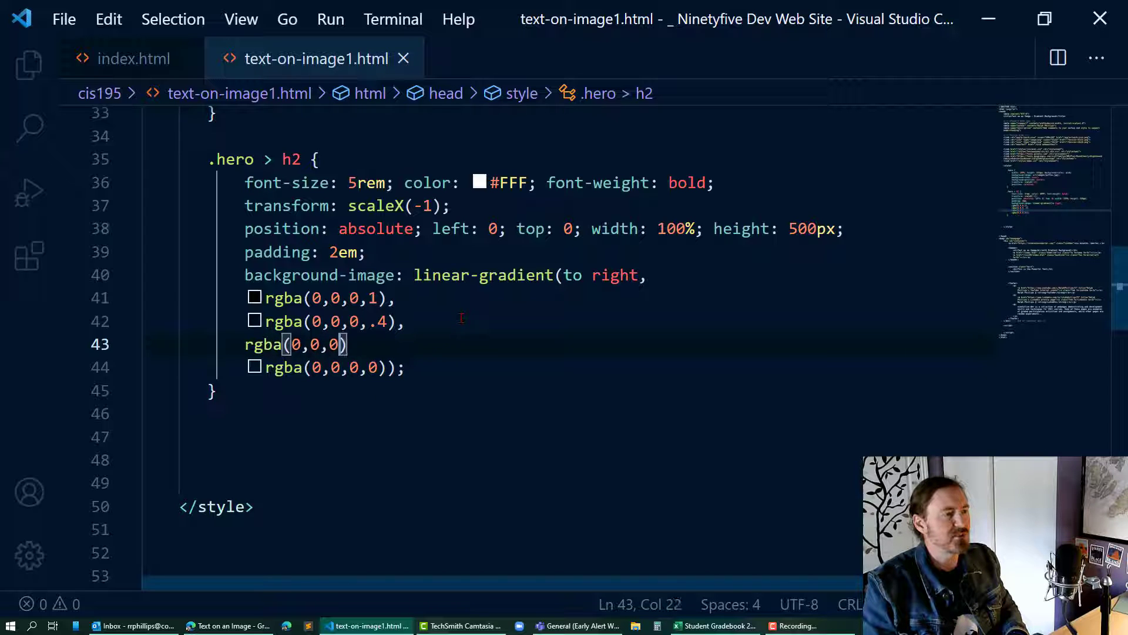
{"action": "type", "text": ".7"}
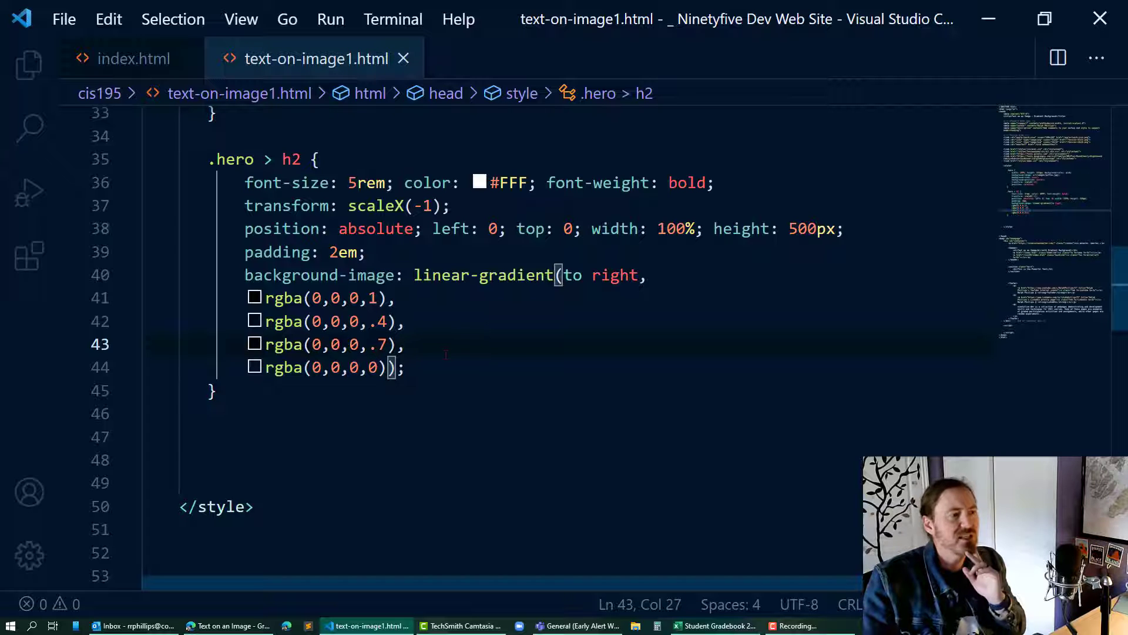
{"action": "left_click", "coordinate": [407, 367]}
{"action": "type", "text": "4"}
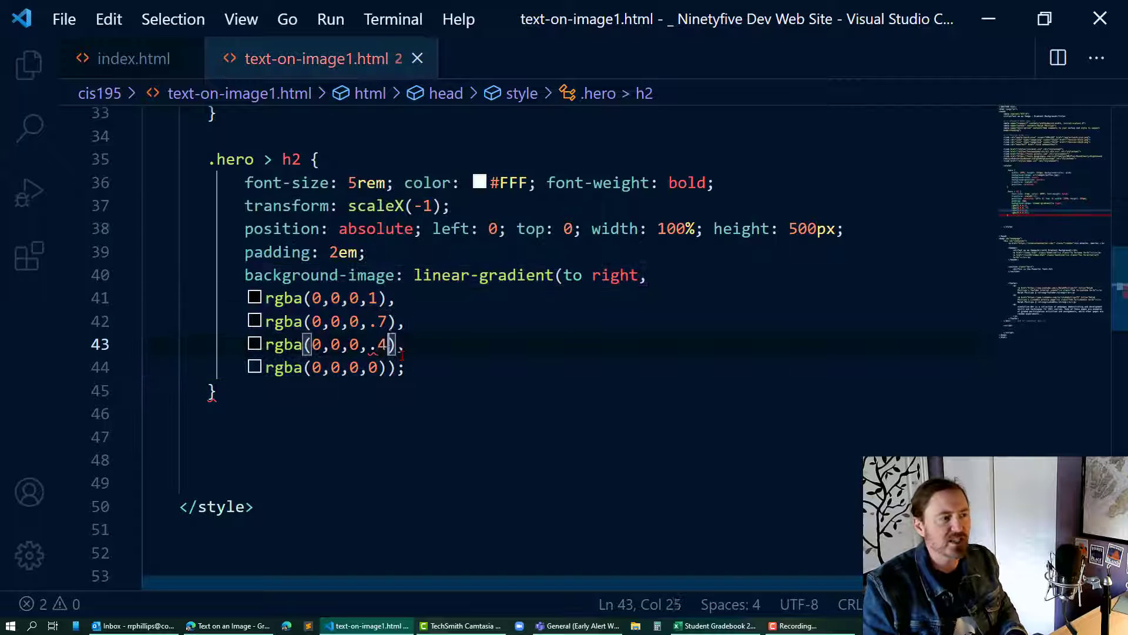
Append positions 20%, 40%, 70% and 100% to the four gradient colour stops
{"action": "left_click", "coordinate": [398, 298]}
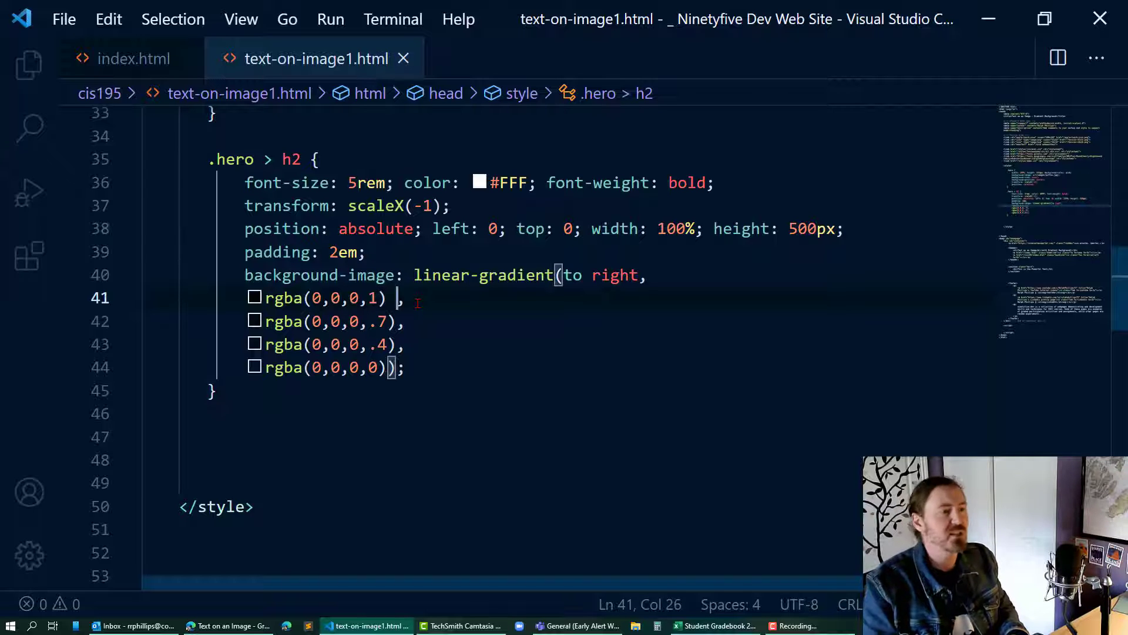
{"action": "type", "text": "20%"}
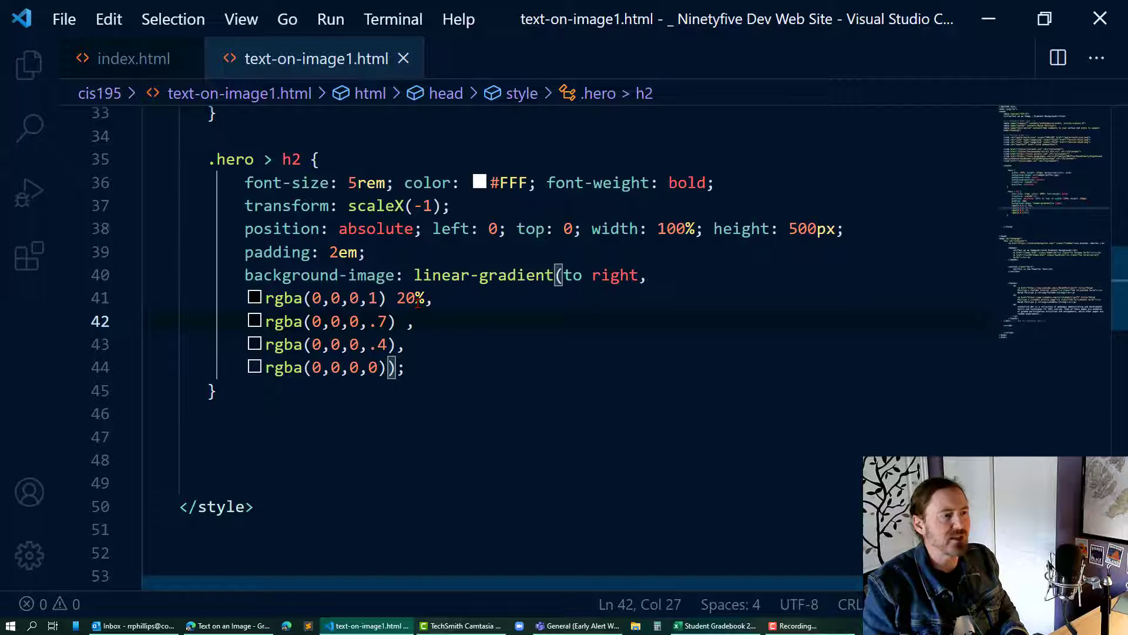
{"action": "type", "text": "40%"}
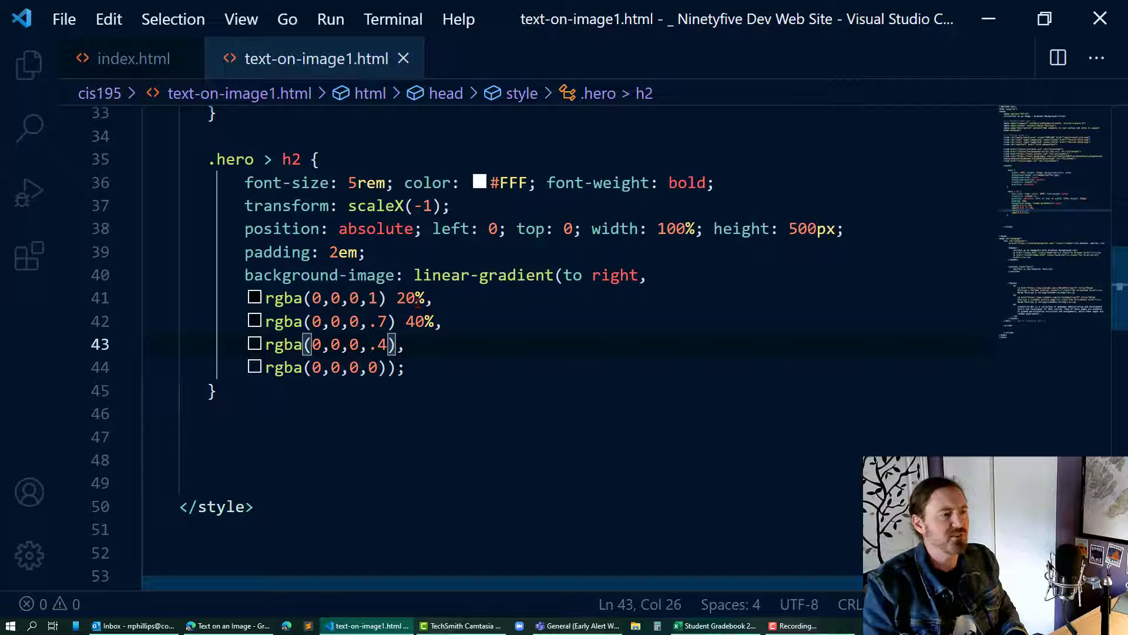
{"action": "type", "text": "70%"}
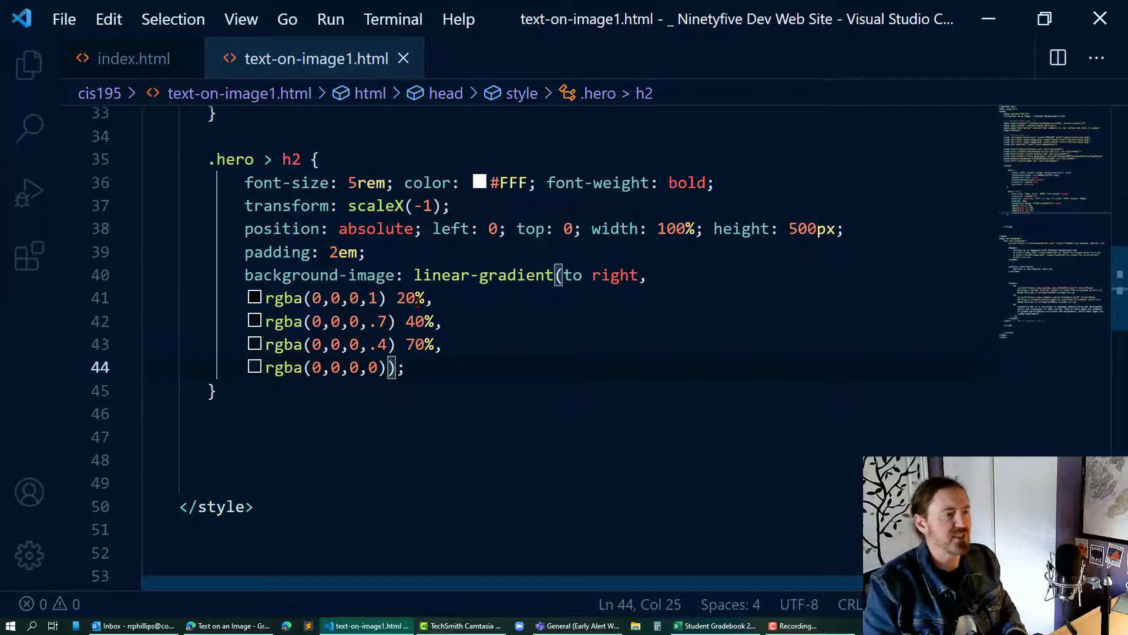
{"action": "type", "text": "100%"}
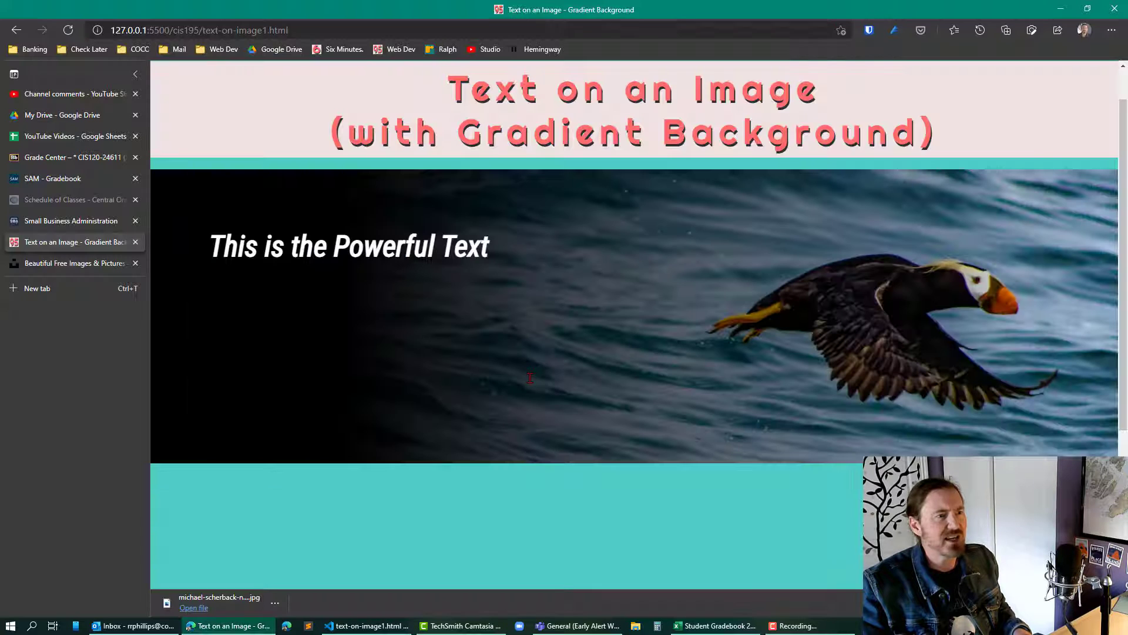
{"action": "mouse_move", "coordinate": [353, 290]}
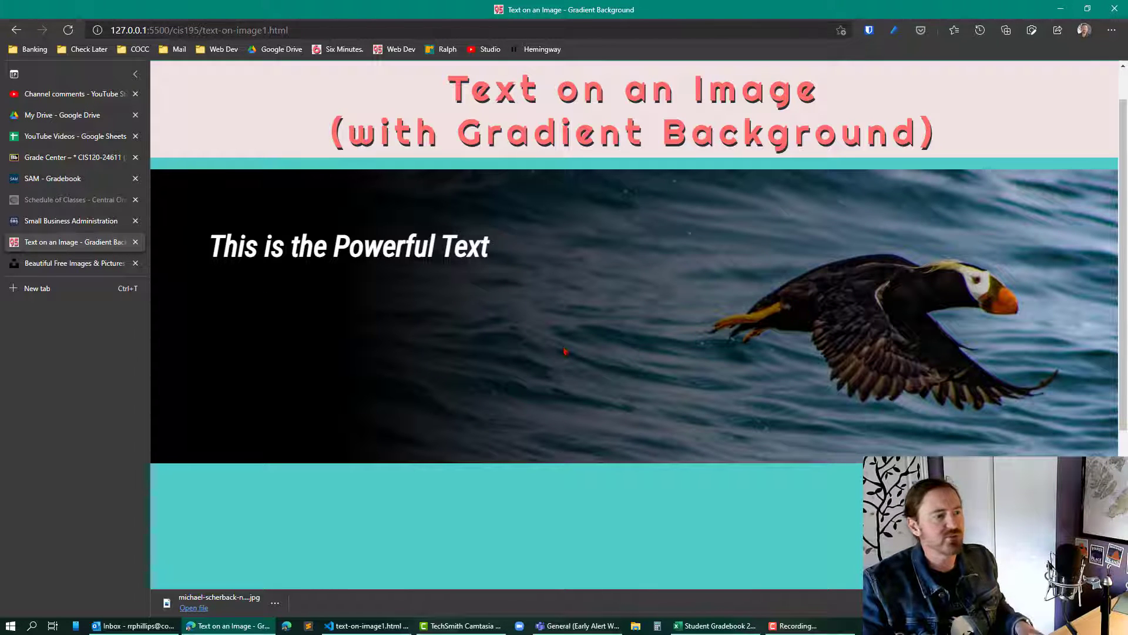
{"action": "left_click", "coordinate": [366, 625]}
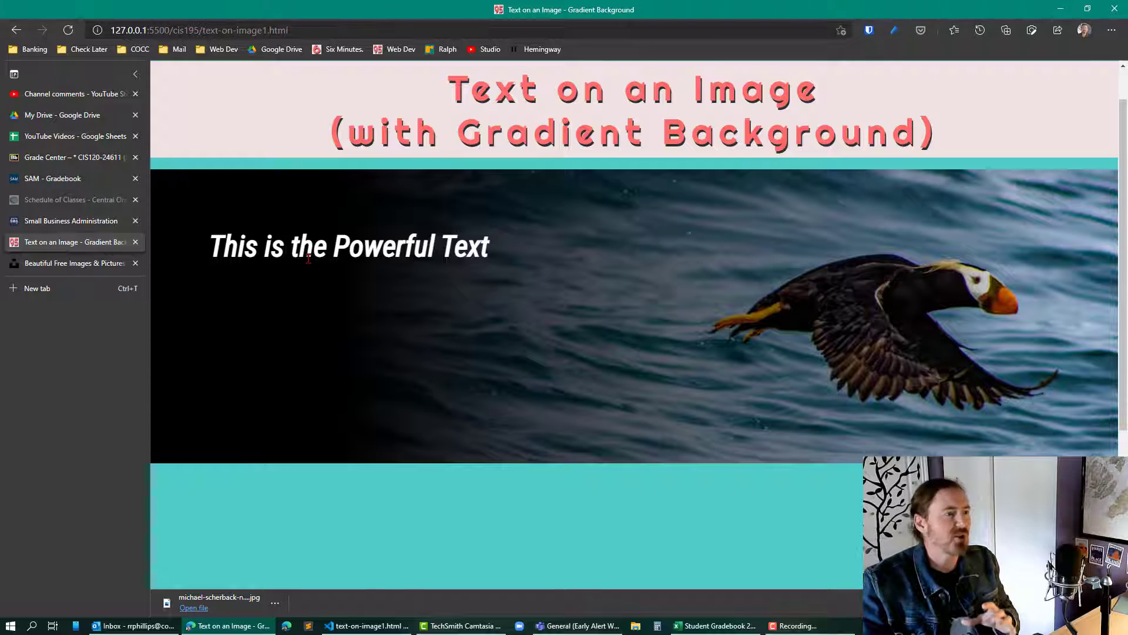
{"action": "mouse_move", "coordinate": [348, 296]}
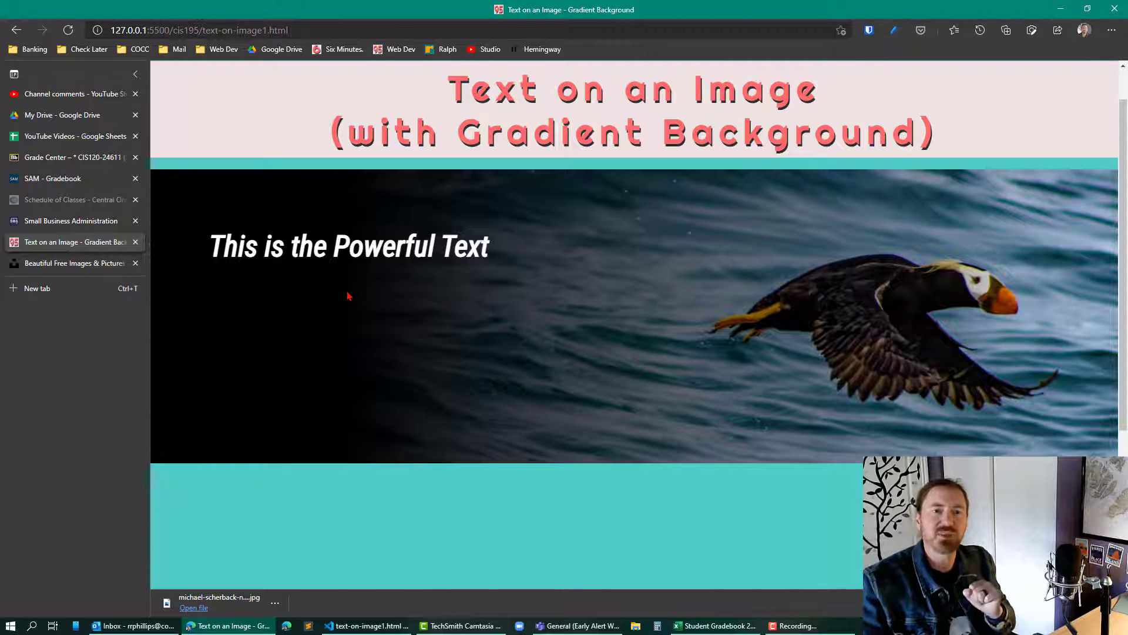
{"action": "mouse_move", "coordinate": [877, 301]}
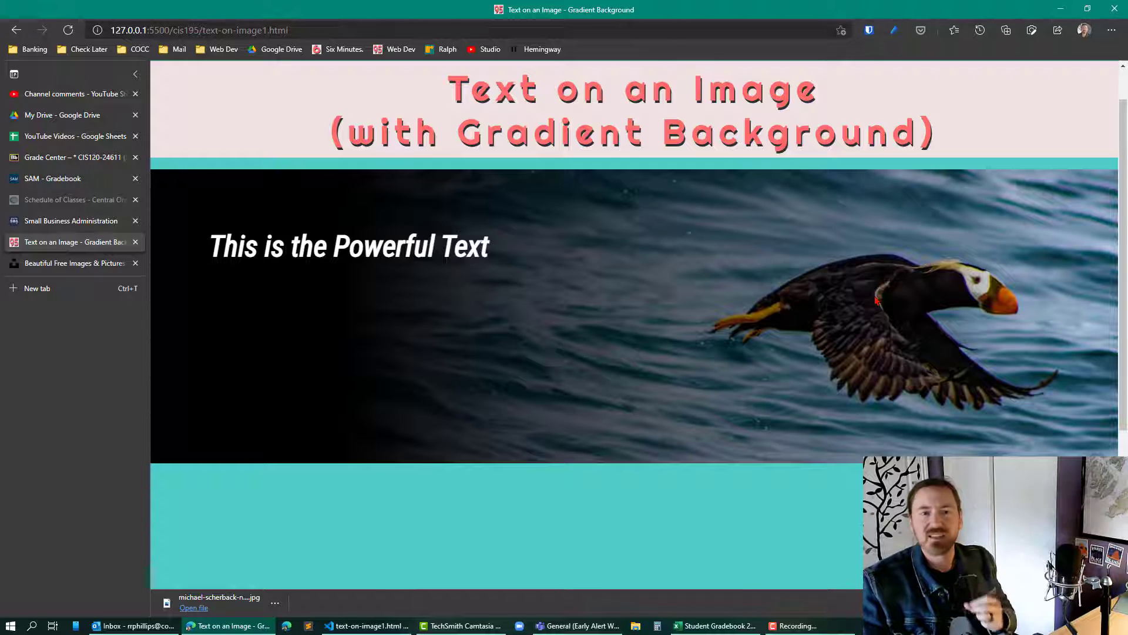
{"action": "mouse_move", "coordinate": [967, 328]}
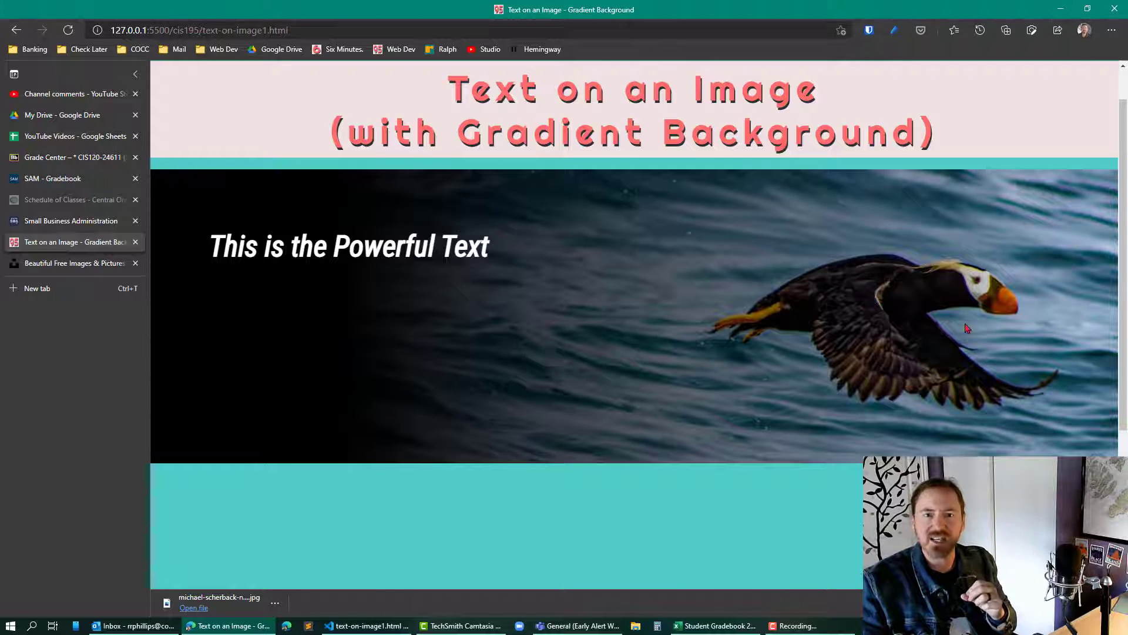